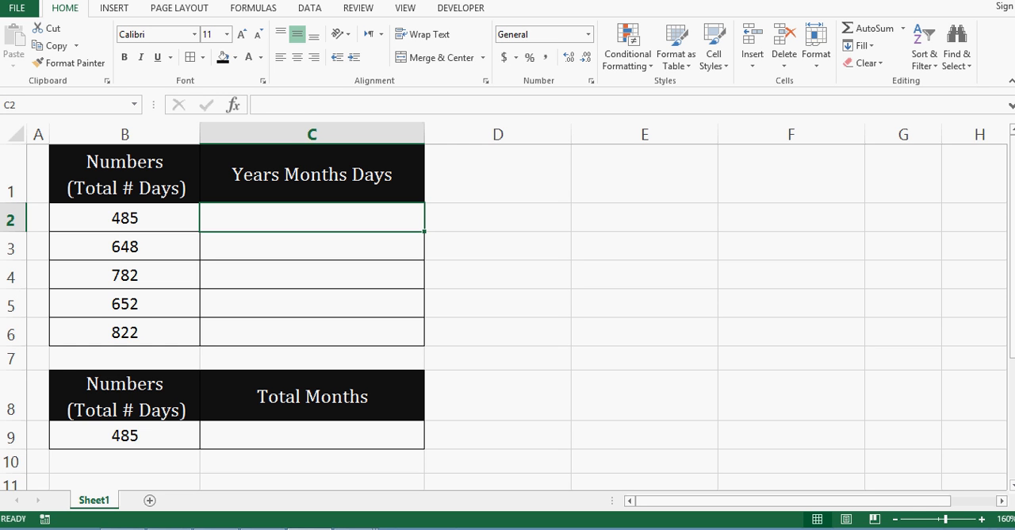
Enter =DATEDIF(0,B2,"Y") in C2 so the 485 days return 1 whole year.
{"action": "left_click_drag", "start_coordinate": [124, 217], "coordinate": [123, 331]}
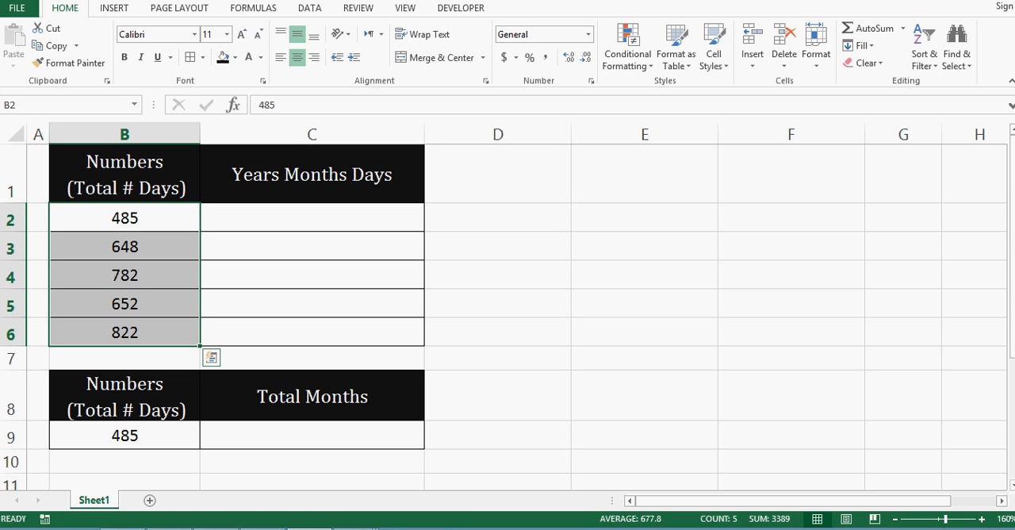
{"action": "left_click", "coordinate": [310, 218]}
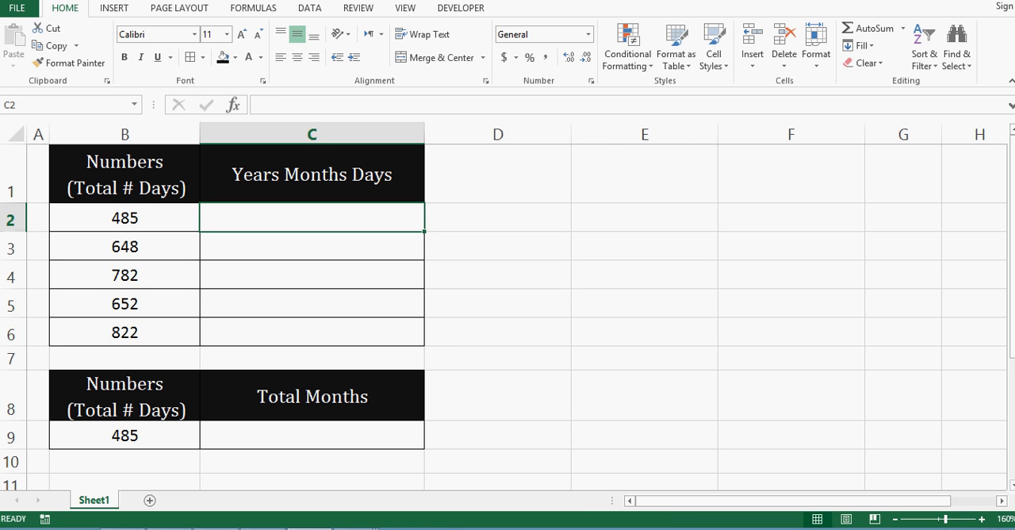
{"action": "type", "text": "="}
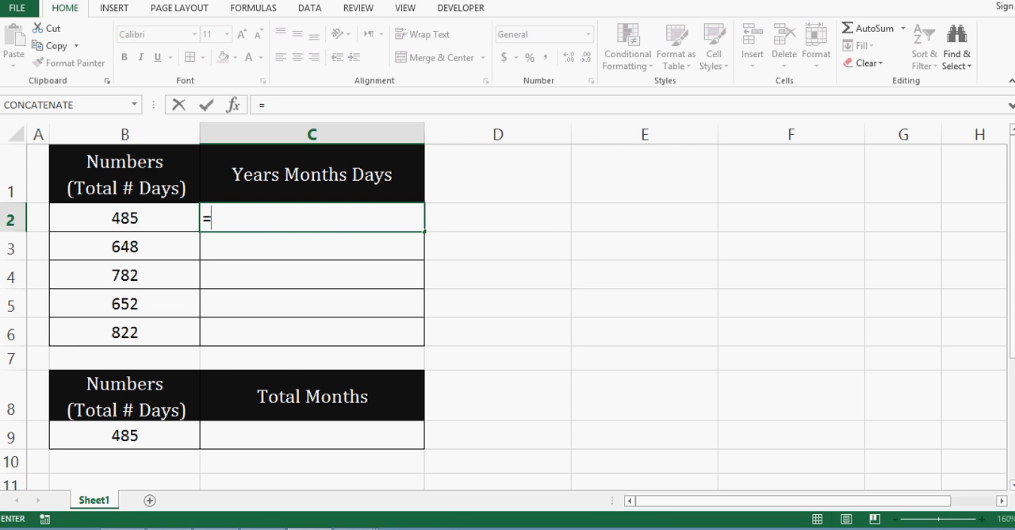
{"action": "type", "text": "datedif"}
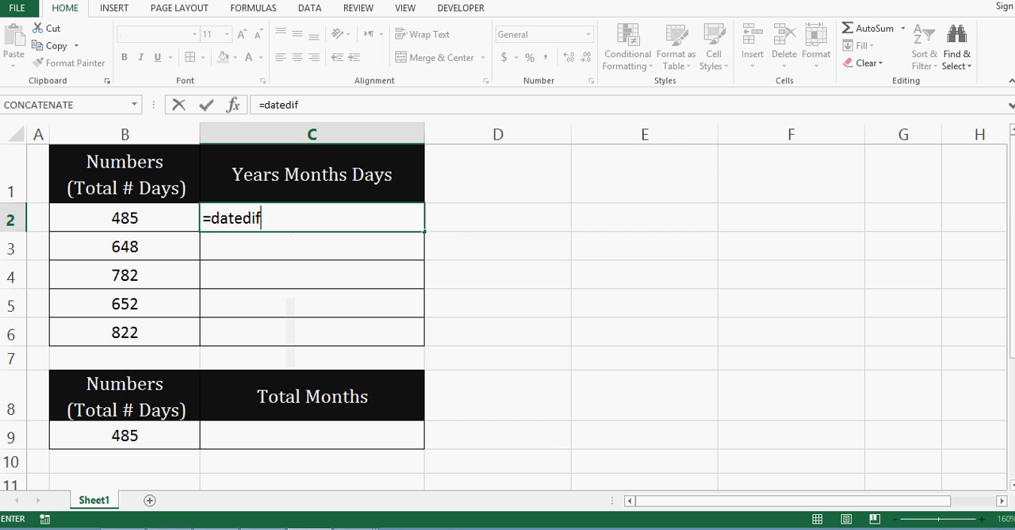
{"action": "type", "text": "("}
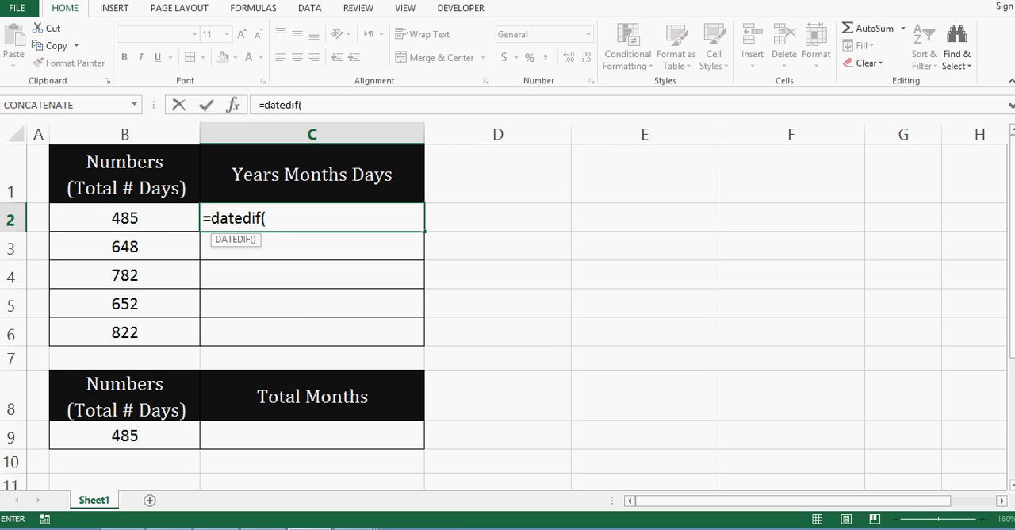
{"action": "type", "text": "0"}
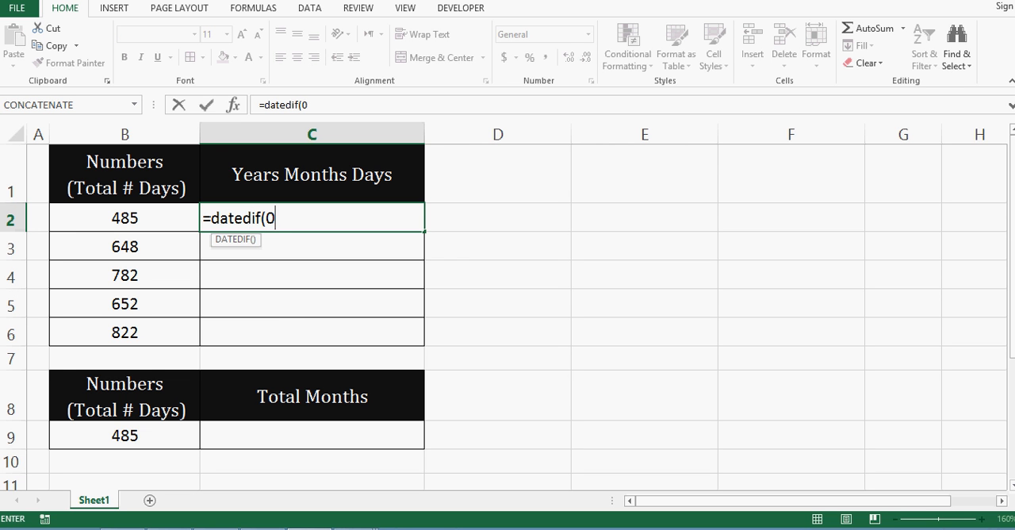
{"action": "type", "text": ","}
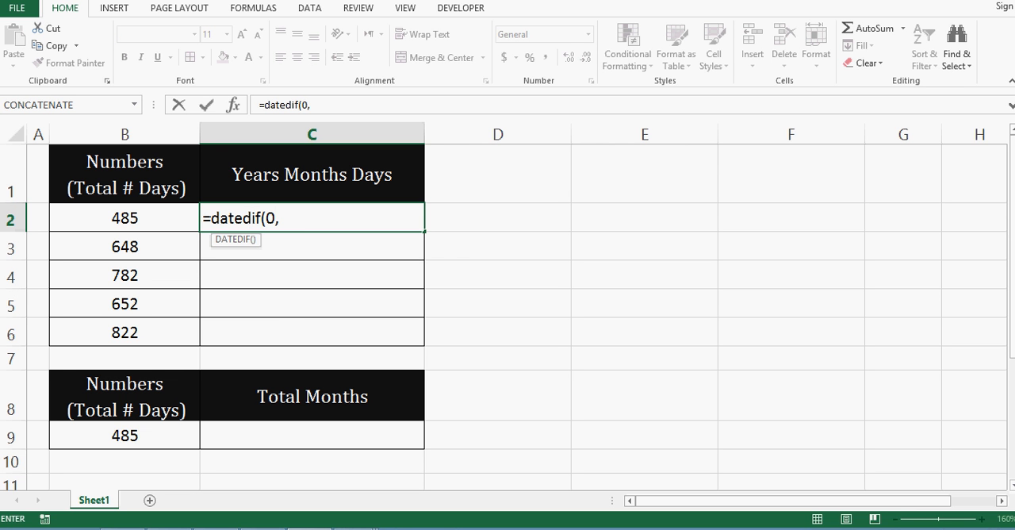
{"action": "left_click", "coordinate": [124, 217]}
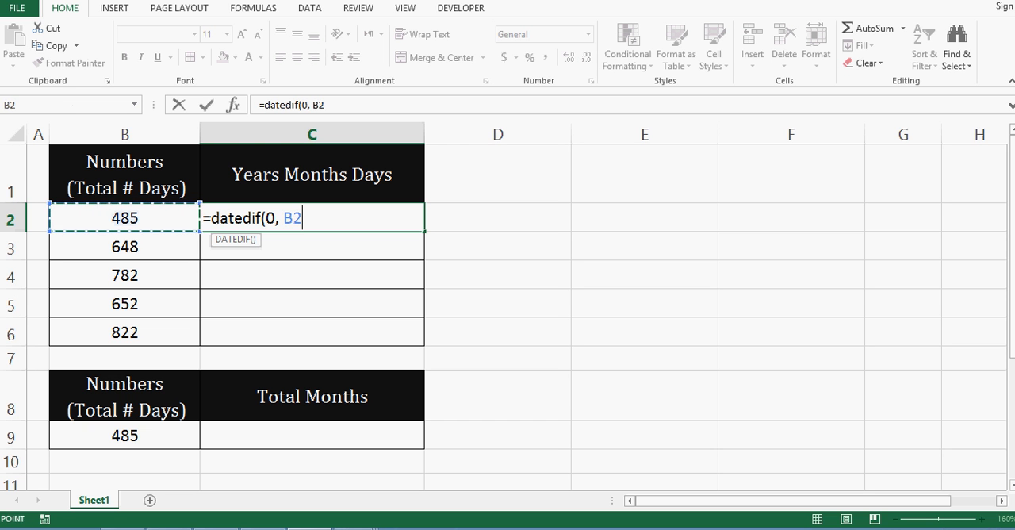
{"action": "type", "text": ","}
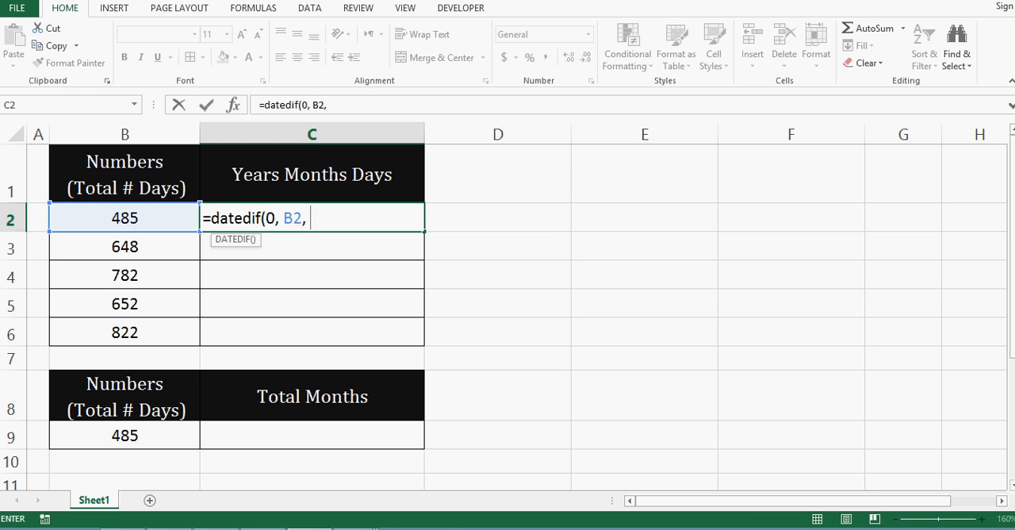
{"action": "type", "text": "\""}
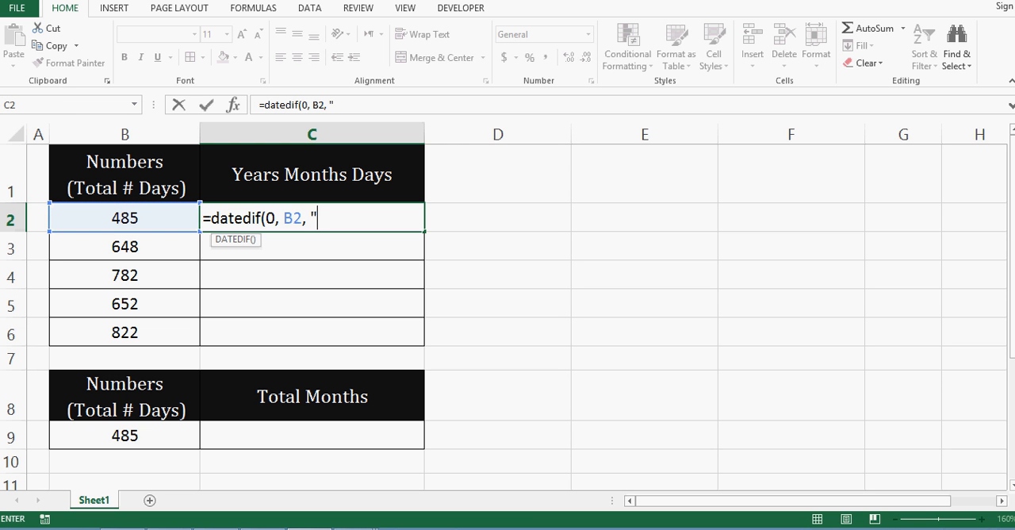
{"action": "type", "text": "Y"}
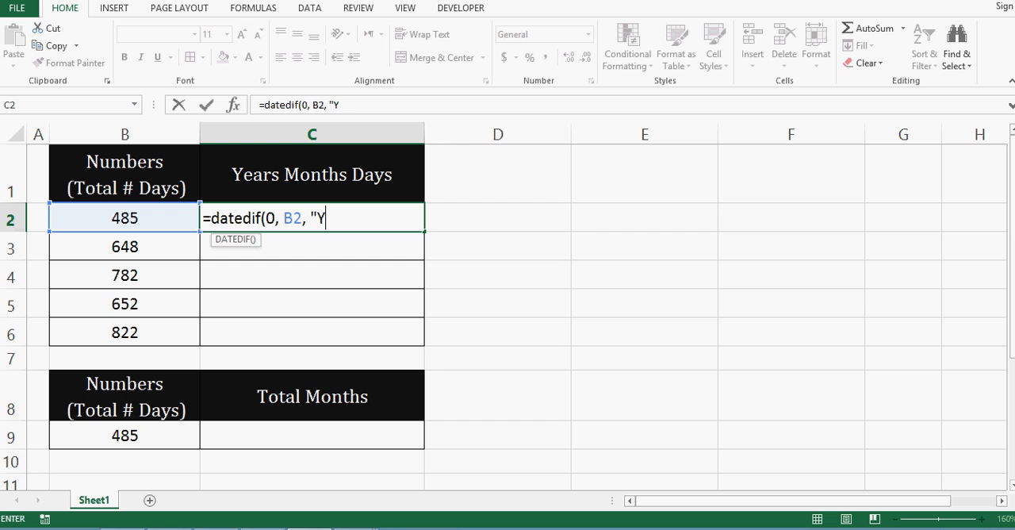
{"action": "type", "text": "\""}
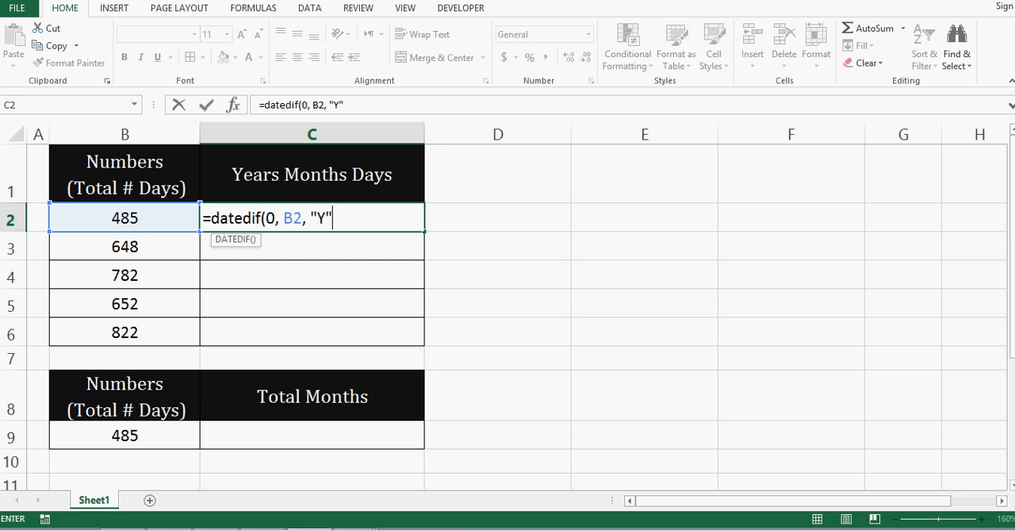
{"action": "type", "text": ")"}
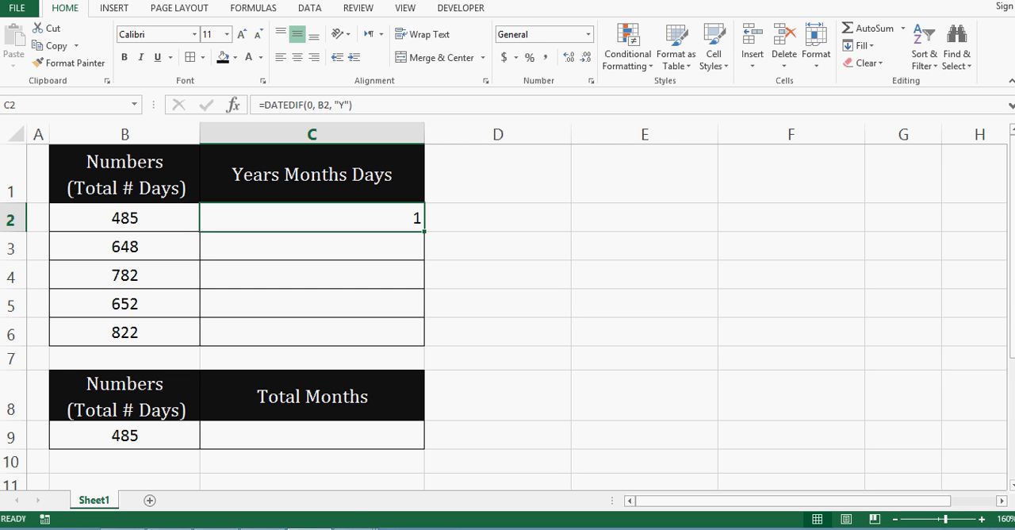
Append & "Years" & to C2's formula and begin a second DATEDIF after it.
{"action": "double_click", "coordinate": [310, 217]}
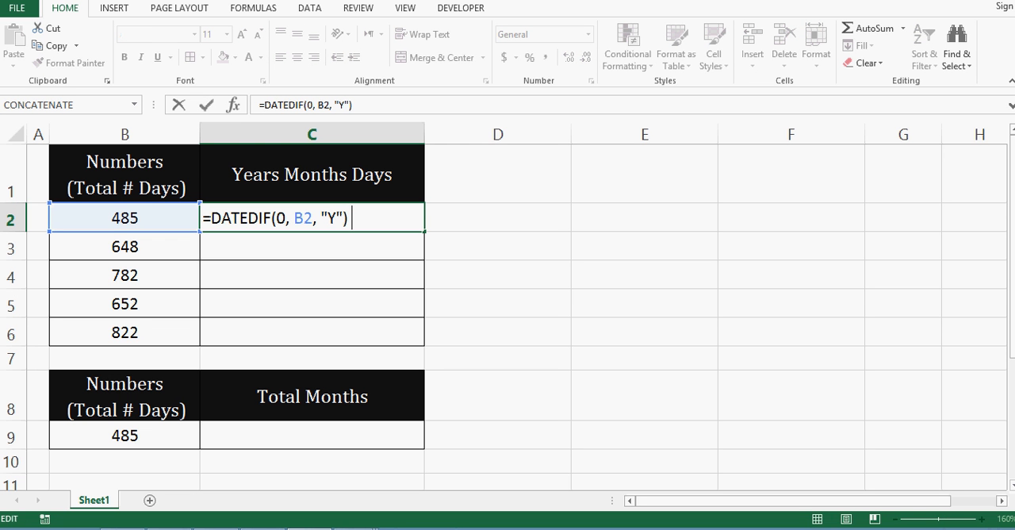
{"action": "type", "text": "&"}
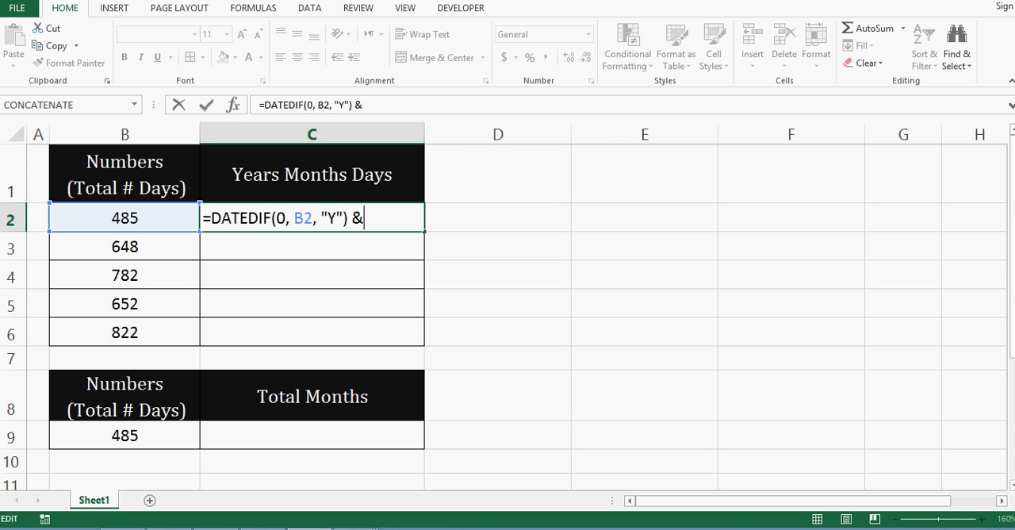
{"action": "type", "text": "\""}
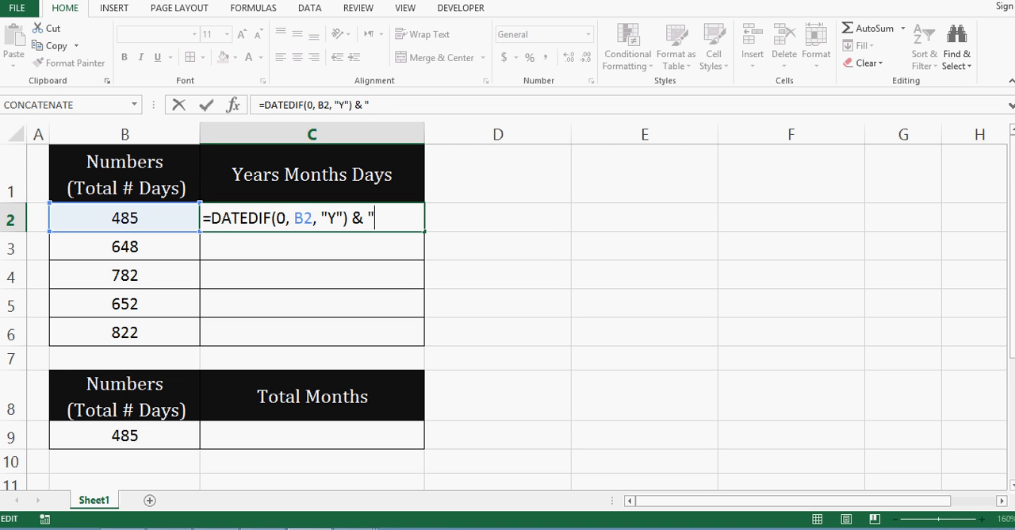
{"action": "type", "text": "Years"}
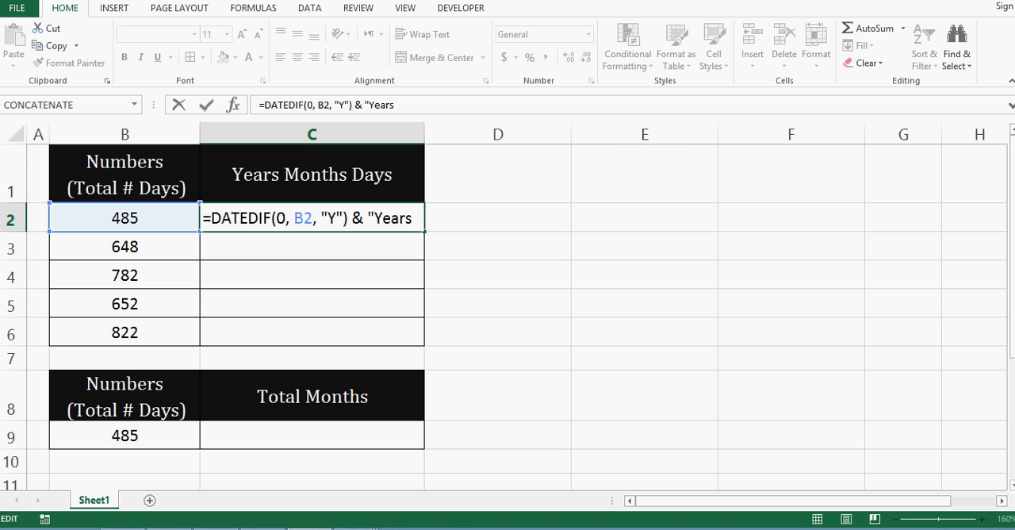
{"action": "type", "text": "\""}
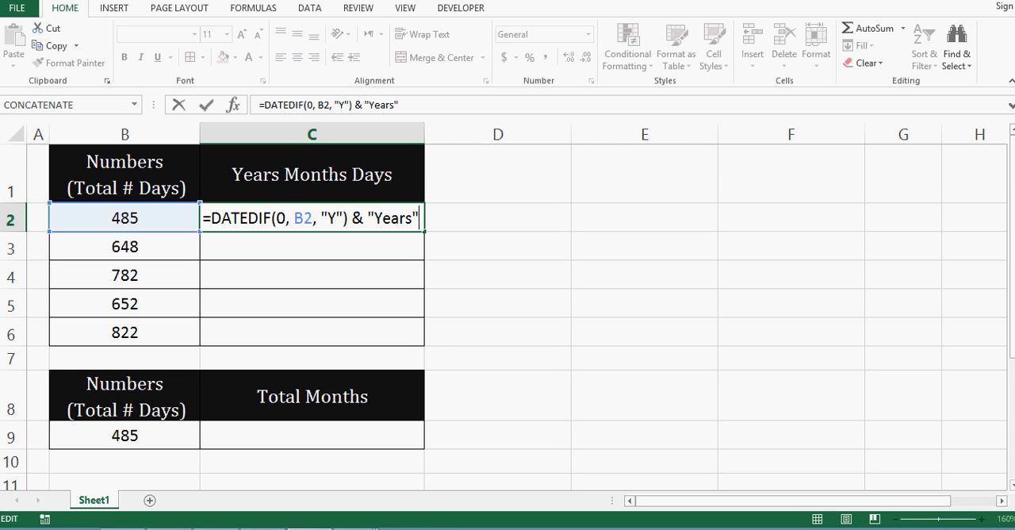
{"action": "type", "text": "&"}
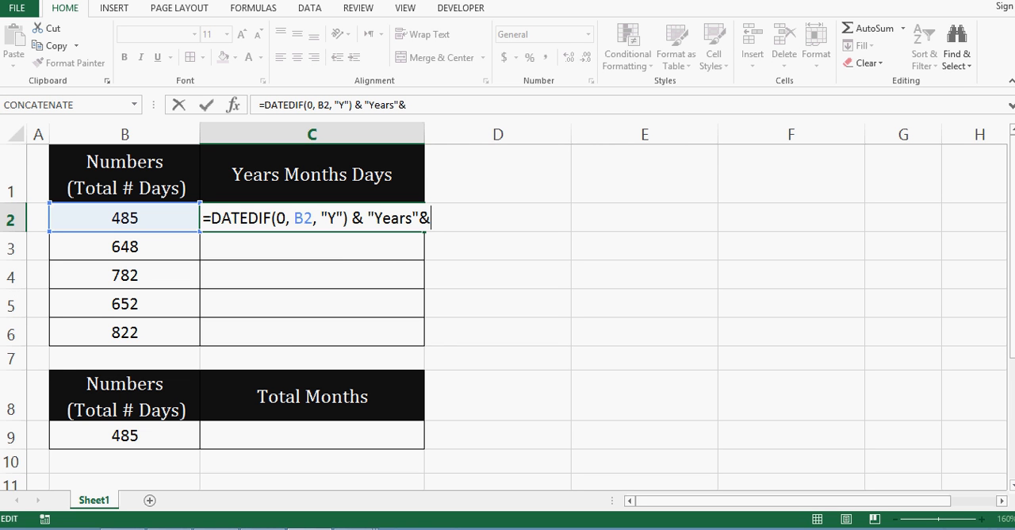
{"action": "type", "text": "dated"}
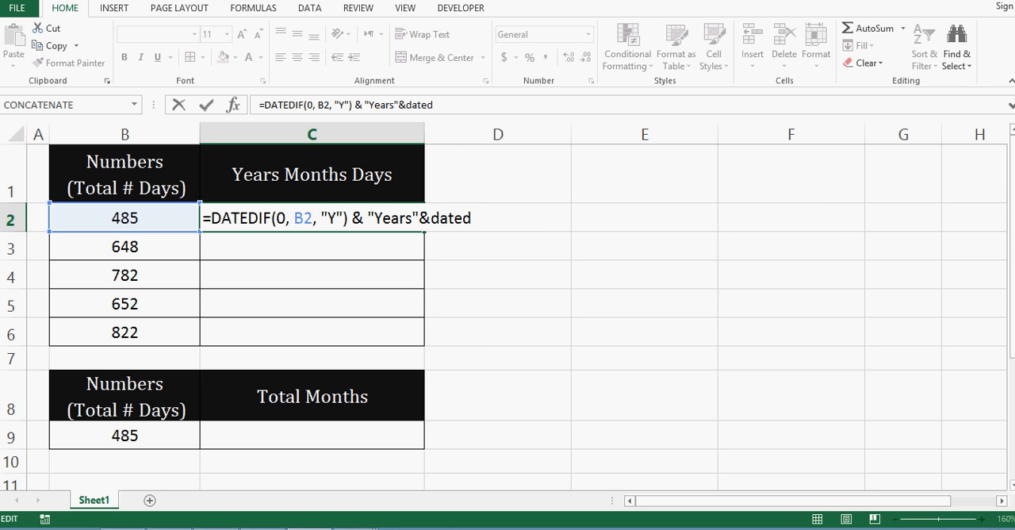
Add DATEDIF(0,B2,"YM") with a " Months" label to C2's formula.
{"action": "type", "text": "datedif("}
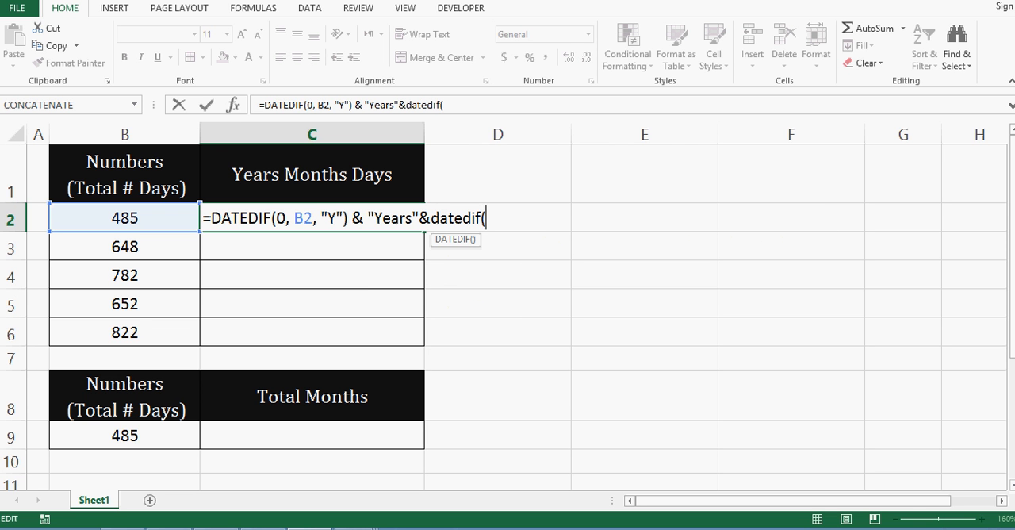
{"action": "type", "text": "0,"}
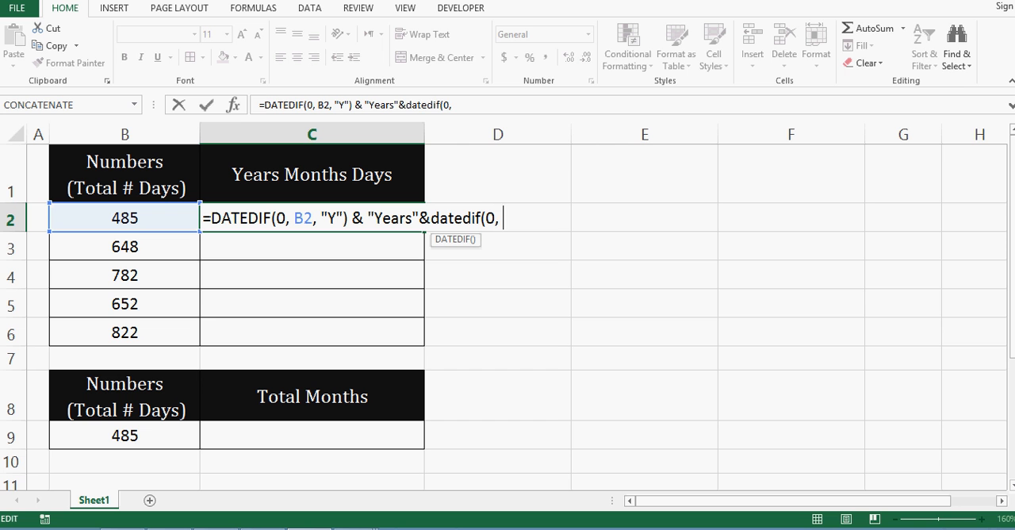
{"action": "left_click", "coordinate": [123, 217]}
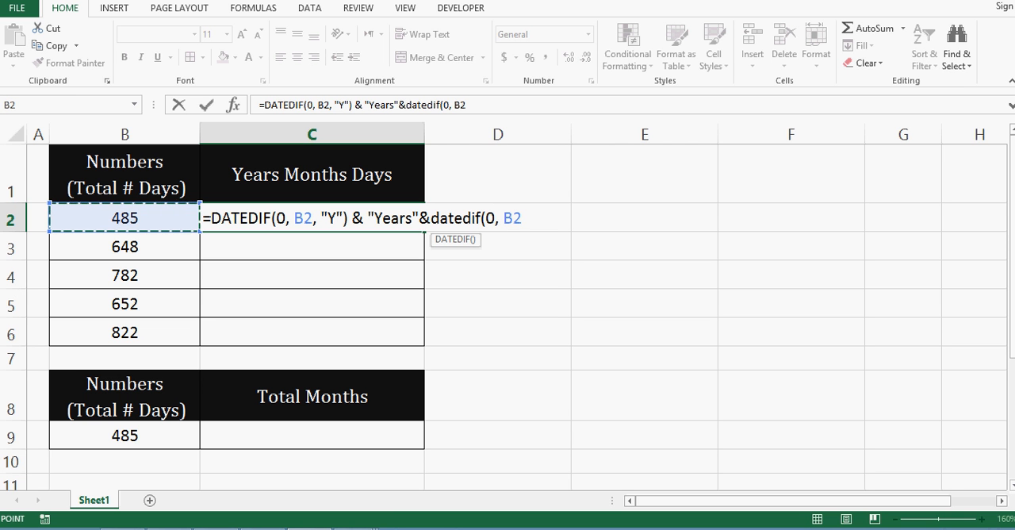
{"action": "type", "text": ","}
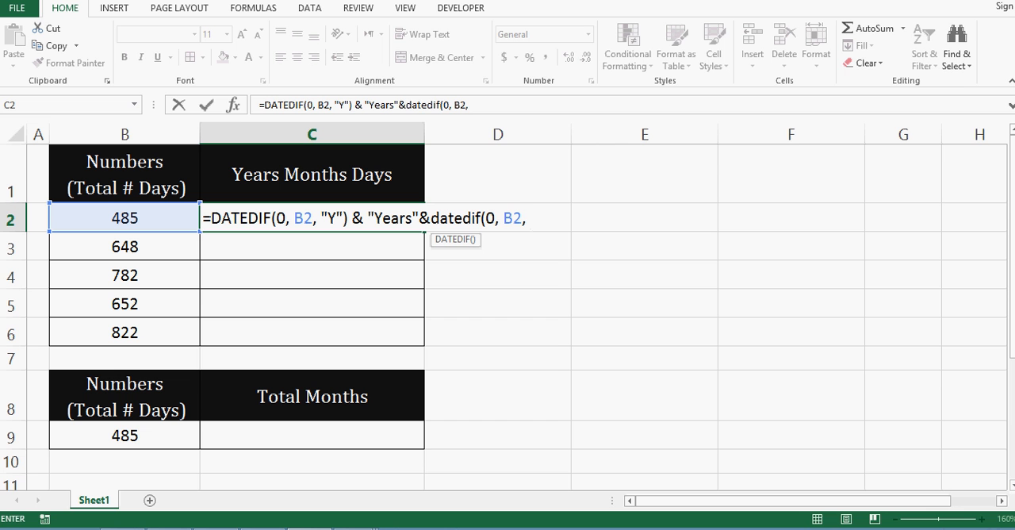
{"action": "type", "text": "\""}
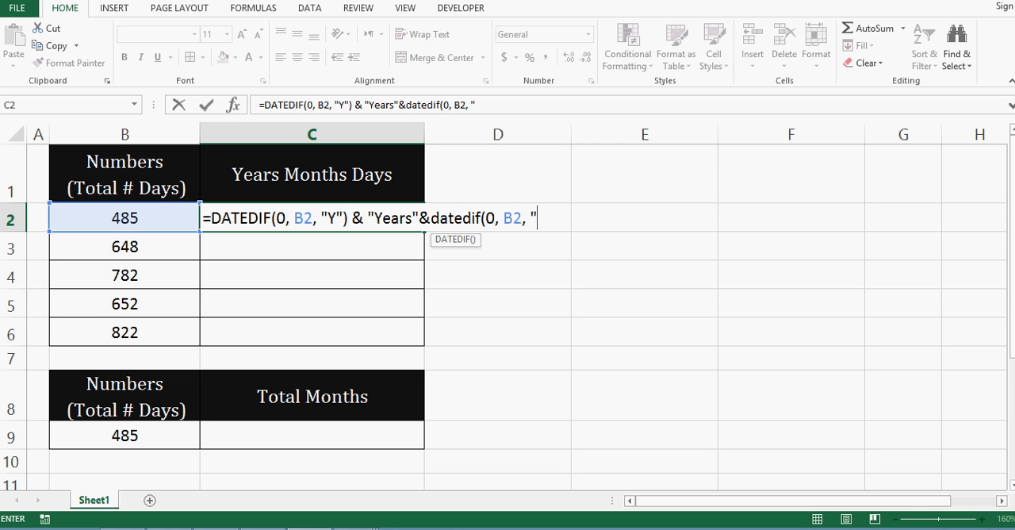
{"action": "type", "text": "YM"}
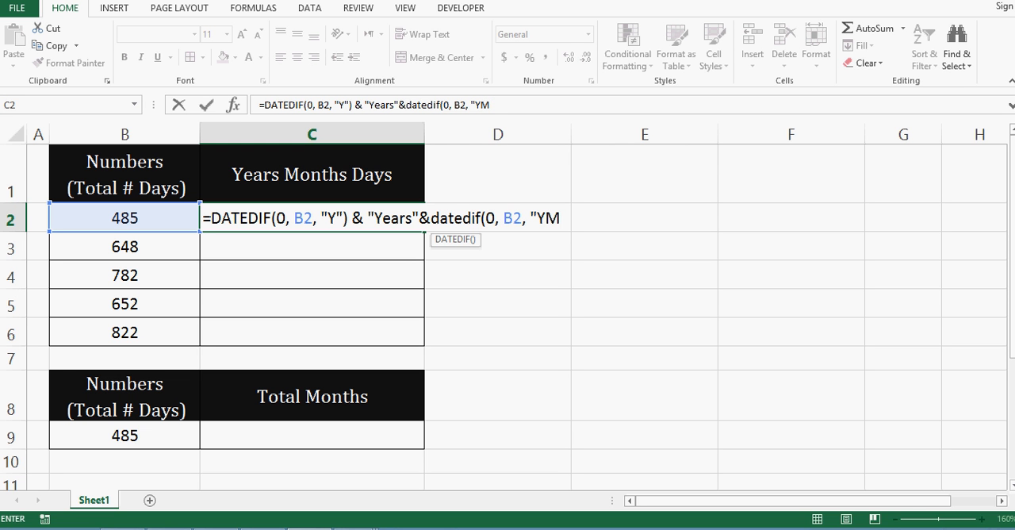
{"action": "type", "text": "\")"}
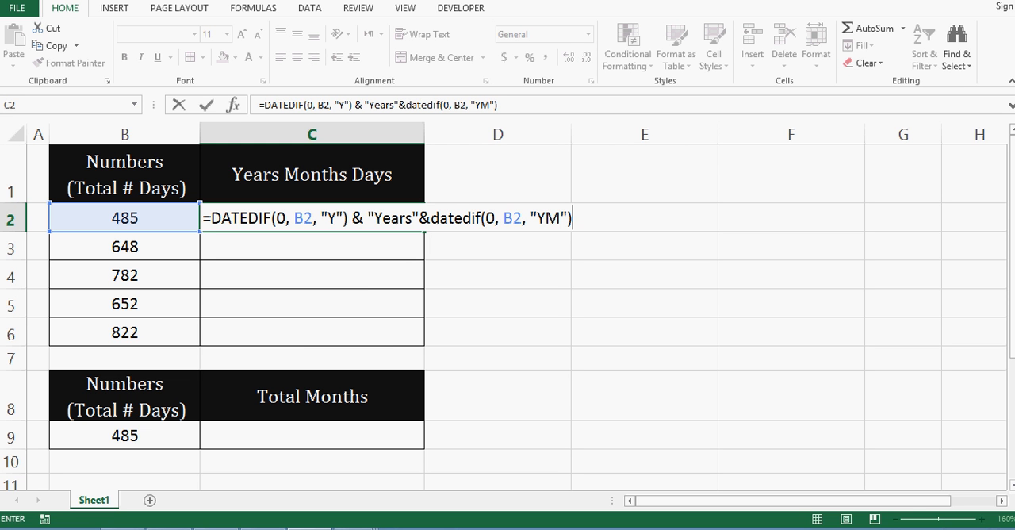
{"action": "type", "text": "&"}
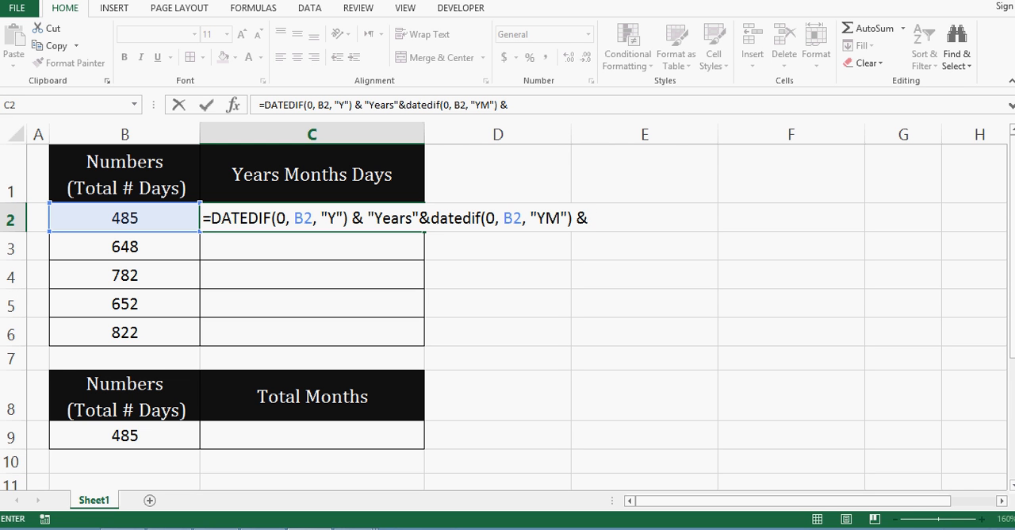
{"action": "type", "text": "\" Months"}
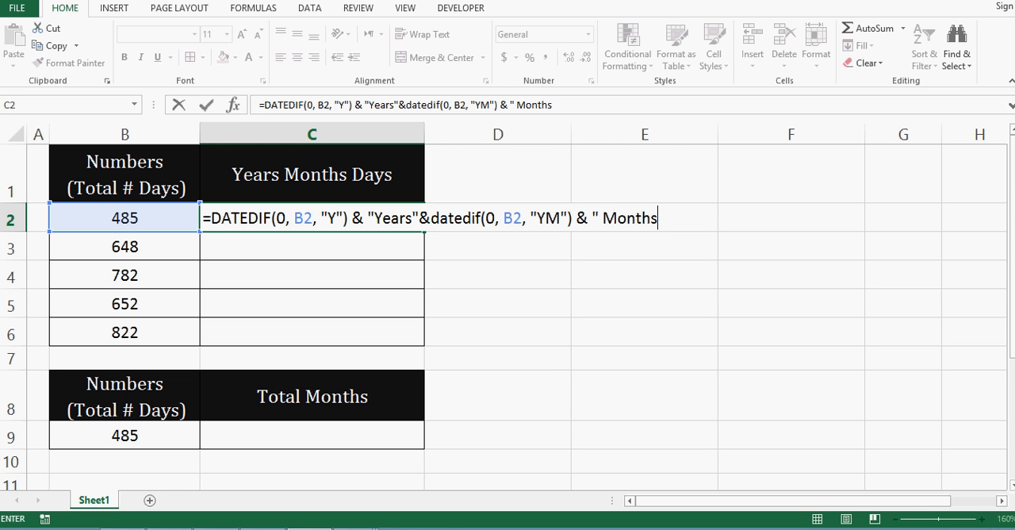
{"action": "type", "text": "\""}
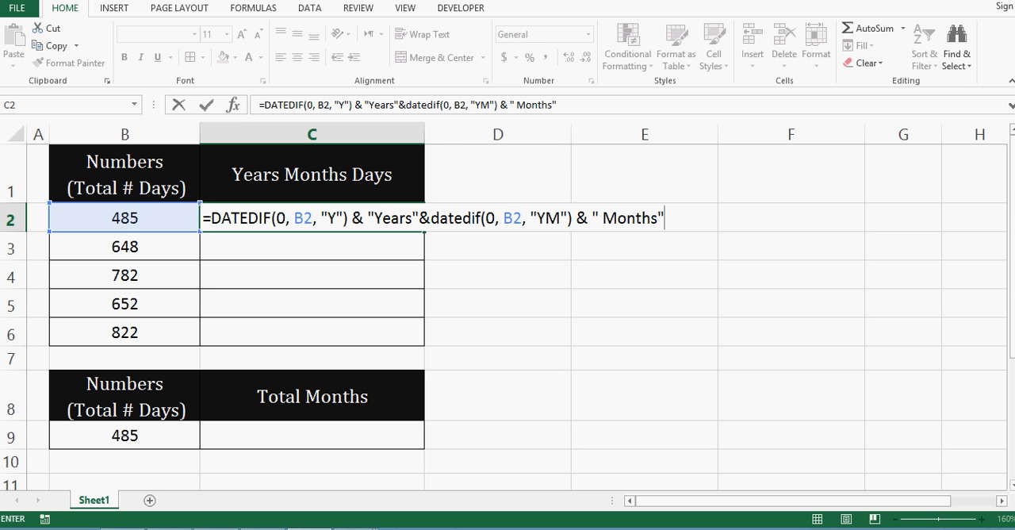
{"action": "type", "text": "&"}
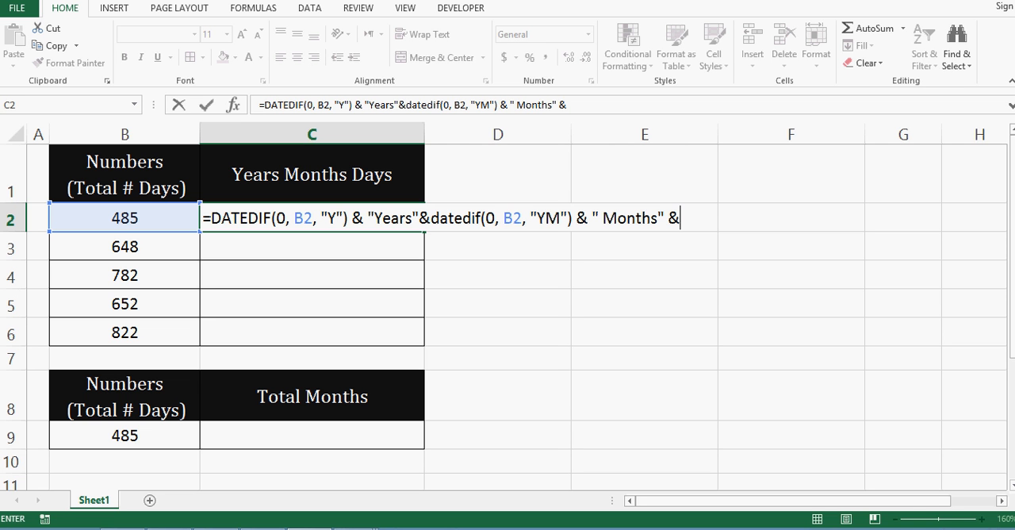
Finish with DATEDIF(0,B2,"MD")&" Days" so C2 shows 1Years3 Months29 Days.
{"action": "type", "text": "datedif("}
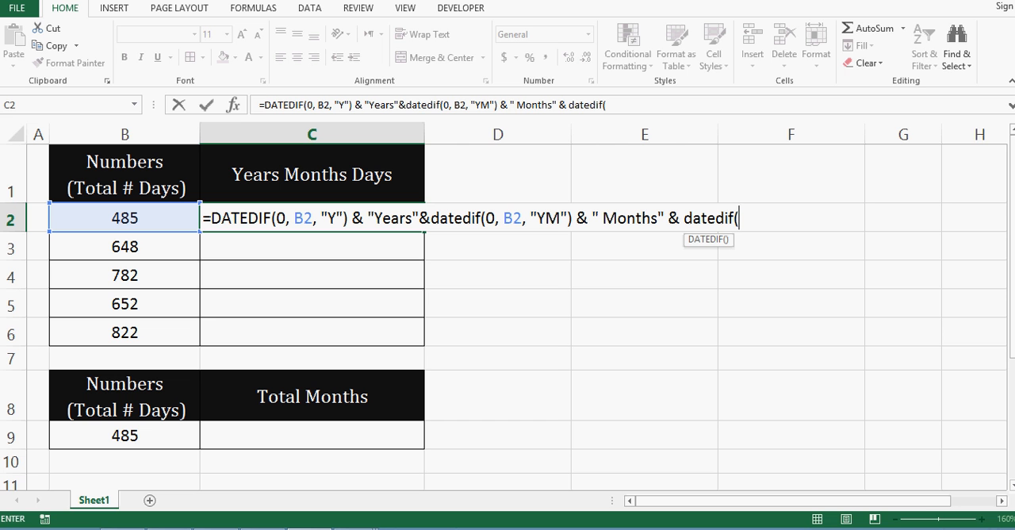
{"action": "type", "text": "0"}
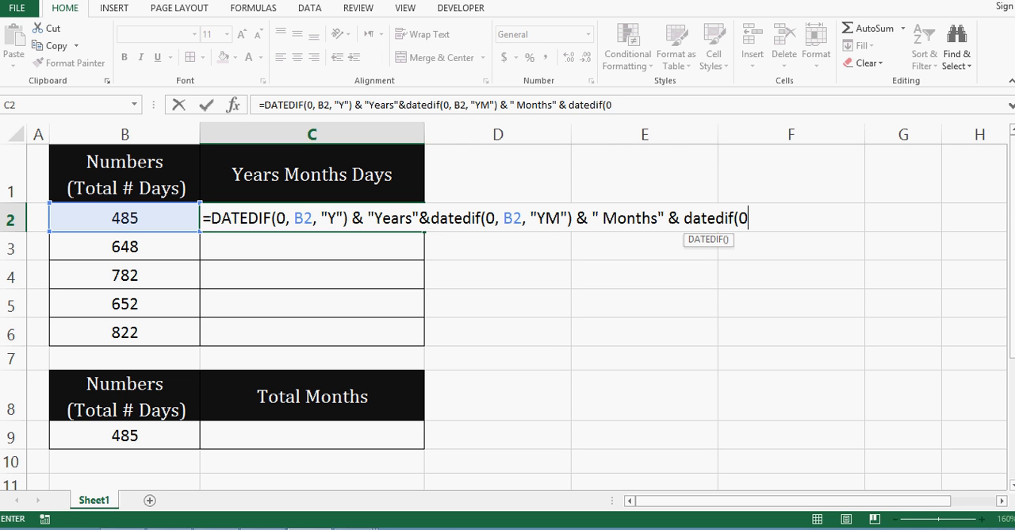
{"action": "left_click", "coordinate": [124, 217]}
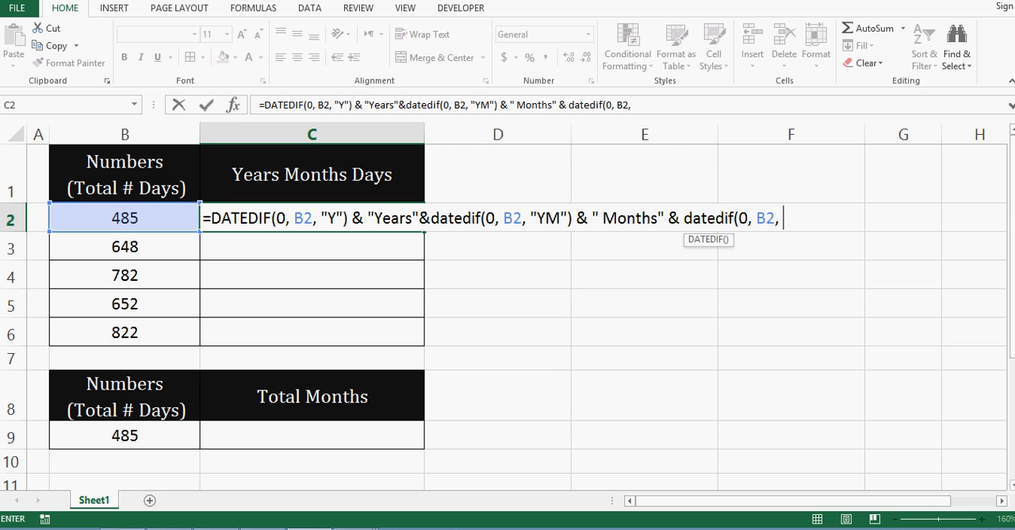
{"action": "type", "text": "\""}
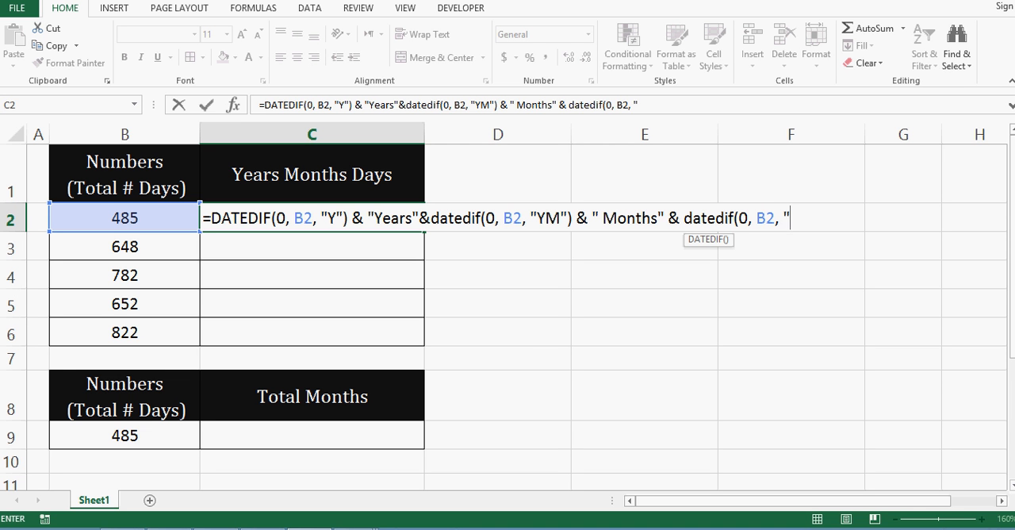
{"action": "type", "text": "MD"}
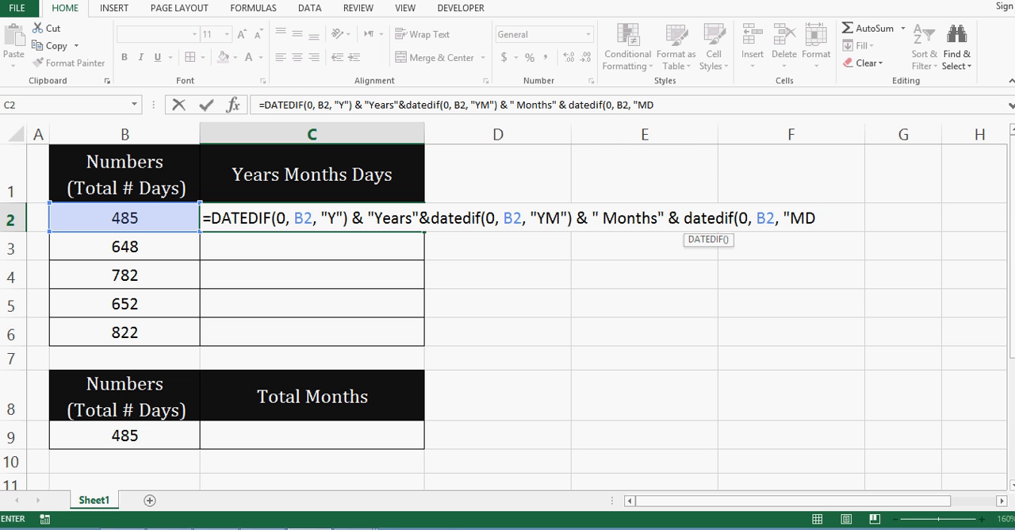
{"action": "type", "text": "\")"}
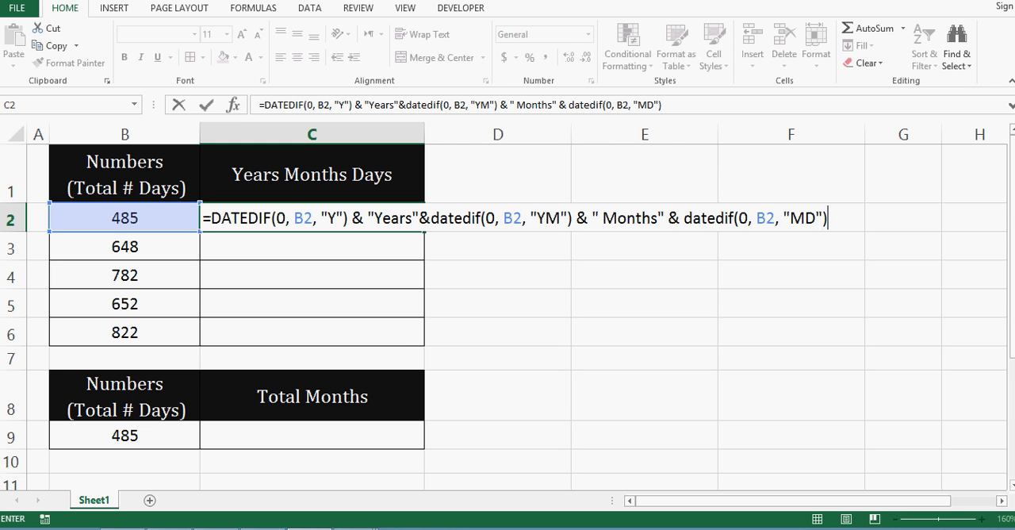
{"action": "type", "text": "&"}
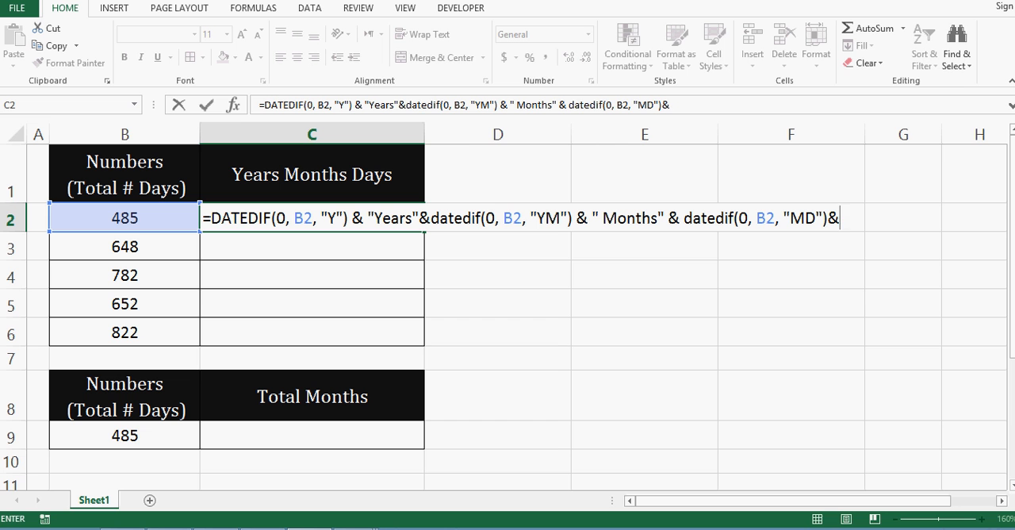
{"action": "type", "text": "\""}
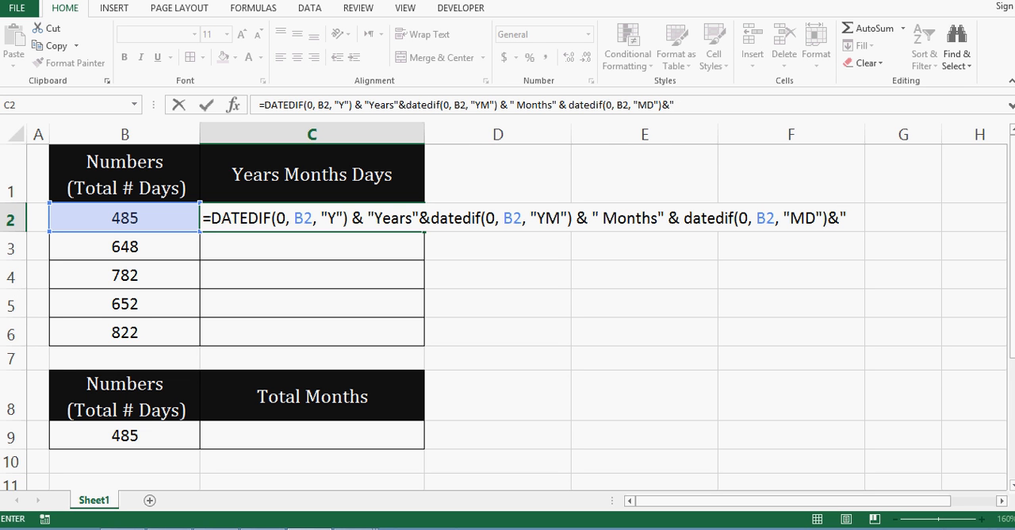
{"action": "type", "text": "Days"}
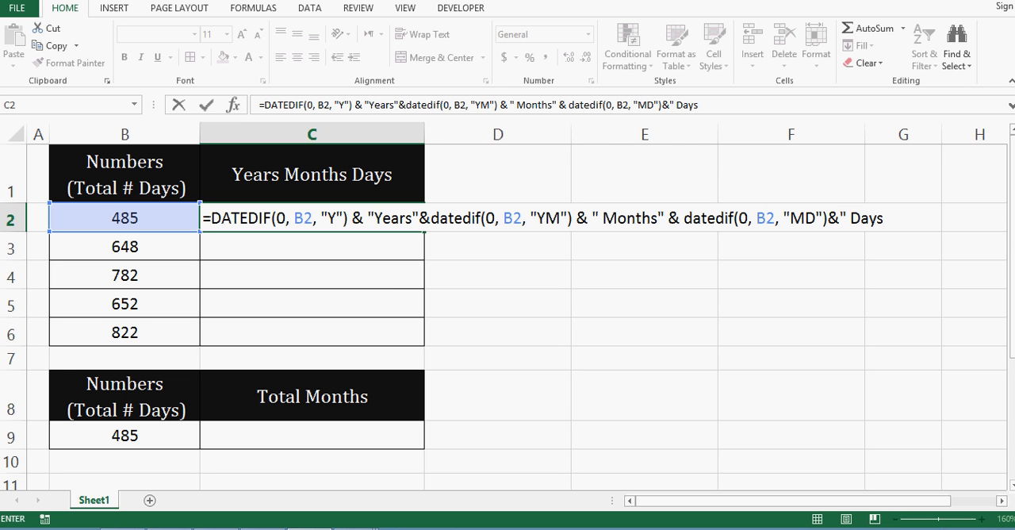
{"action": "type", "text": ")"}
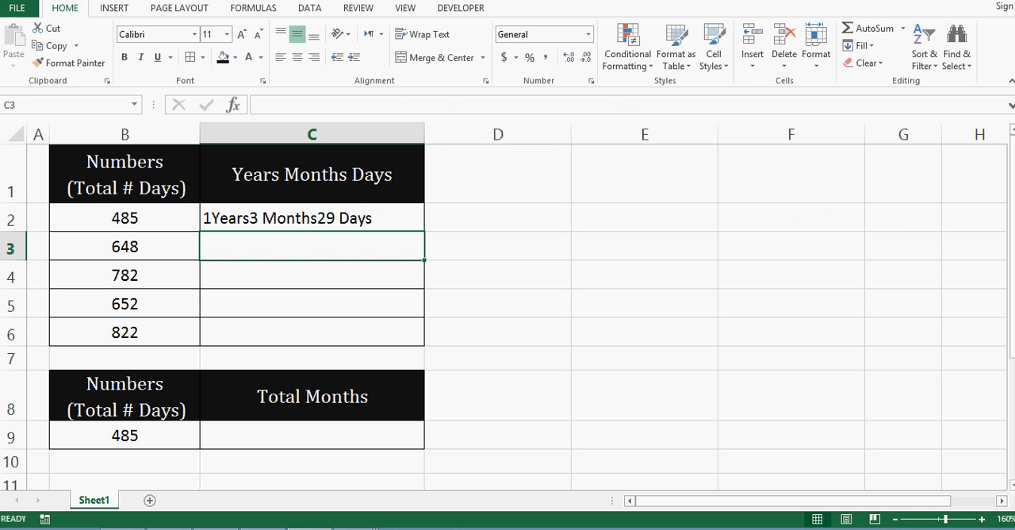
Add spaces around the Years and Months labels in C2, then fill the formula down through C6.
{"action": "left_click", "coordinate": [310, 217]}
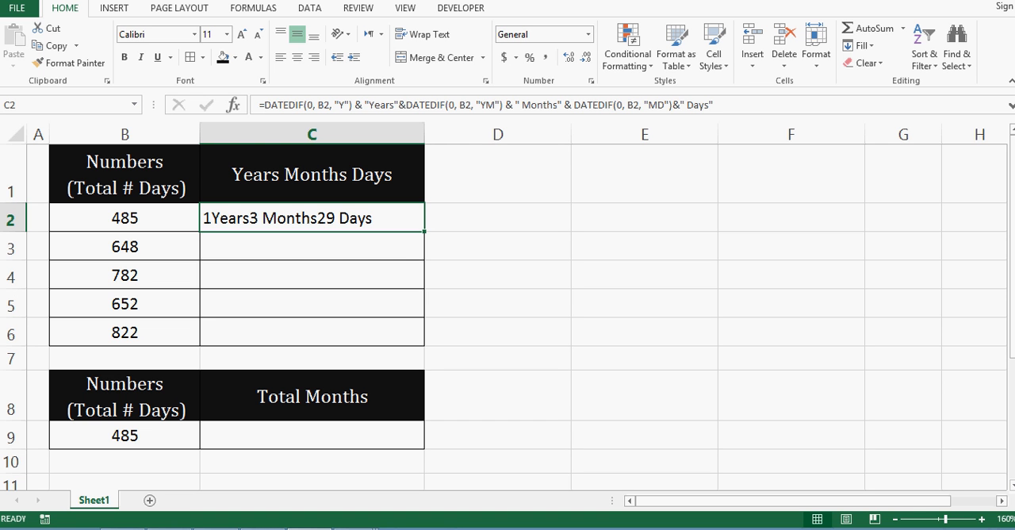
{"action": "double_click", "coordinate": [311, 217]}
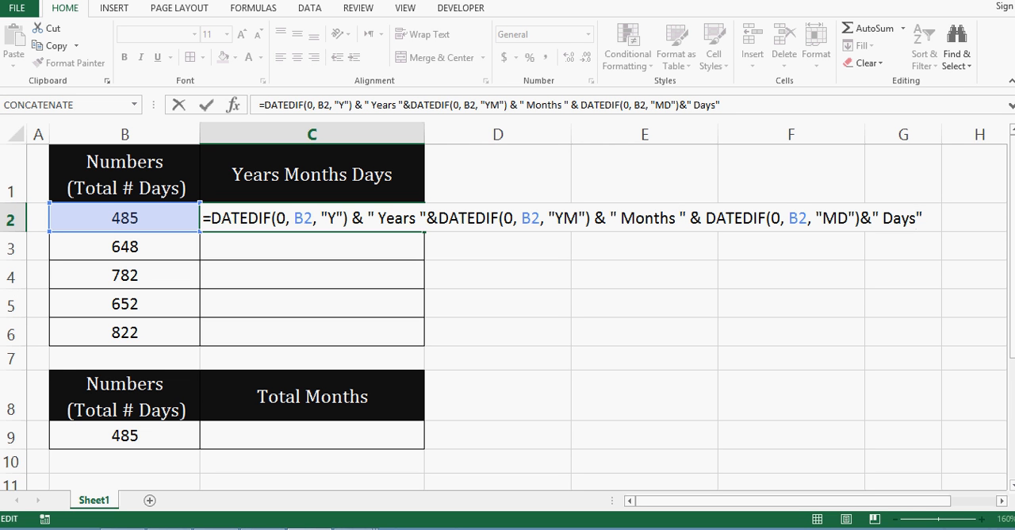
{"action": "type", "text": "\" \""}
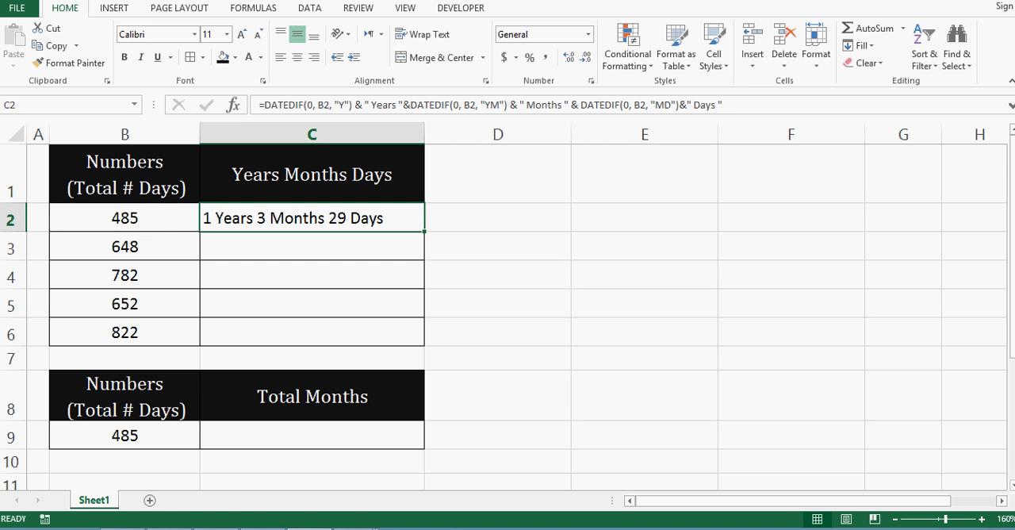
{"action": "left_click_drag", "start_coordinate": [425, 233], "coordinate": [425, 346]}
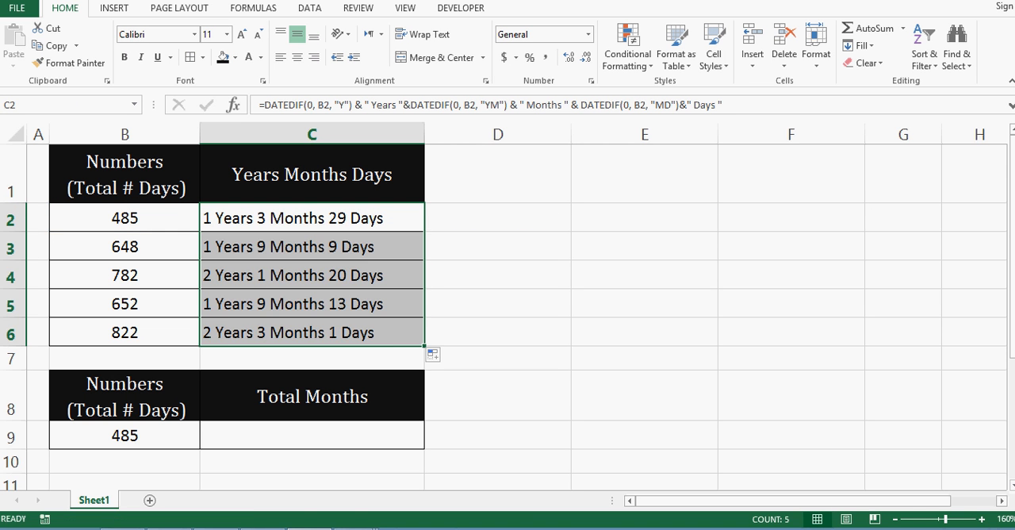
{"action": "left_click", "coordinate": [311, 217]}
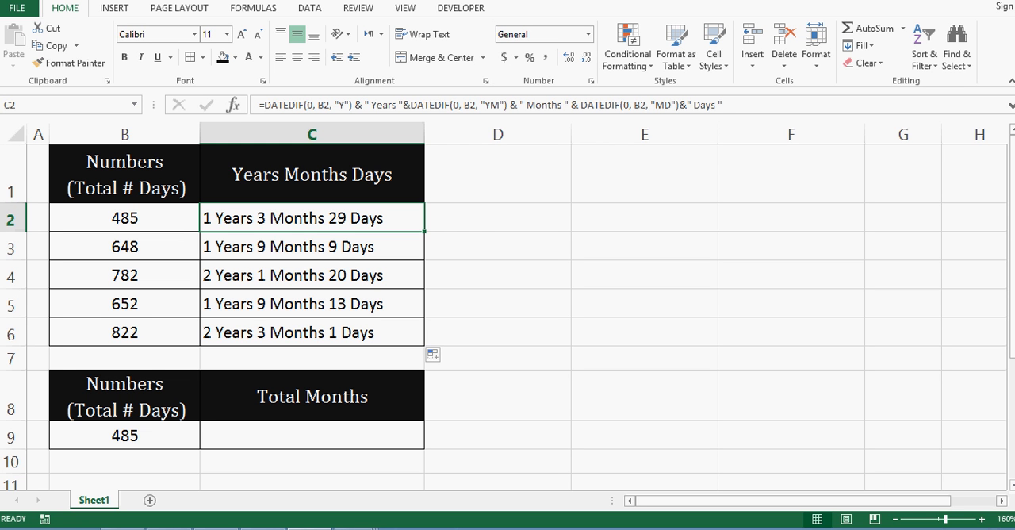
{"action": "left_click", "coordinate": [310, 246]}
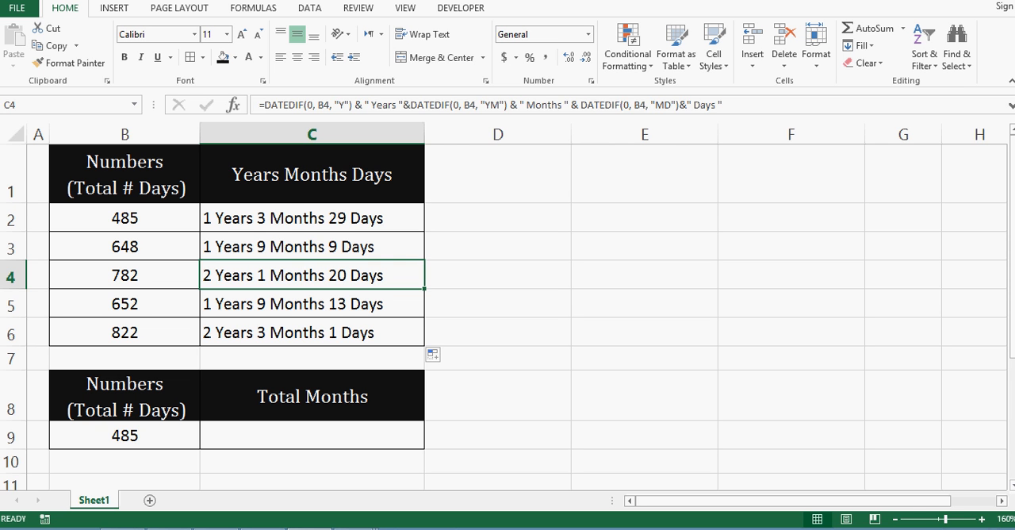
{"action": "left_click", "coordinate": [310, 434]}
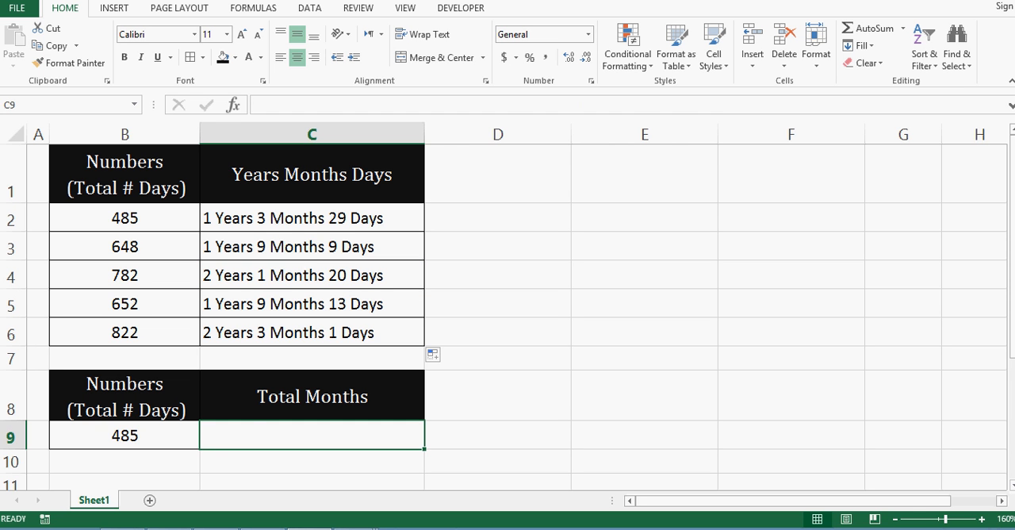
Enter =DATEDIF(0,B9,"M") in the Total Months cell C9 so 485 days return 15 months.
{"action": "left_click_drag", "start_coordinate": [123, 393], "coordinate": [311, 434]}
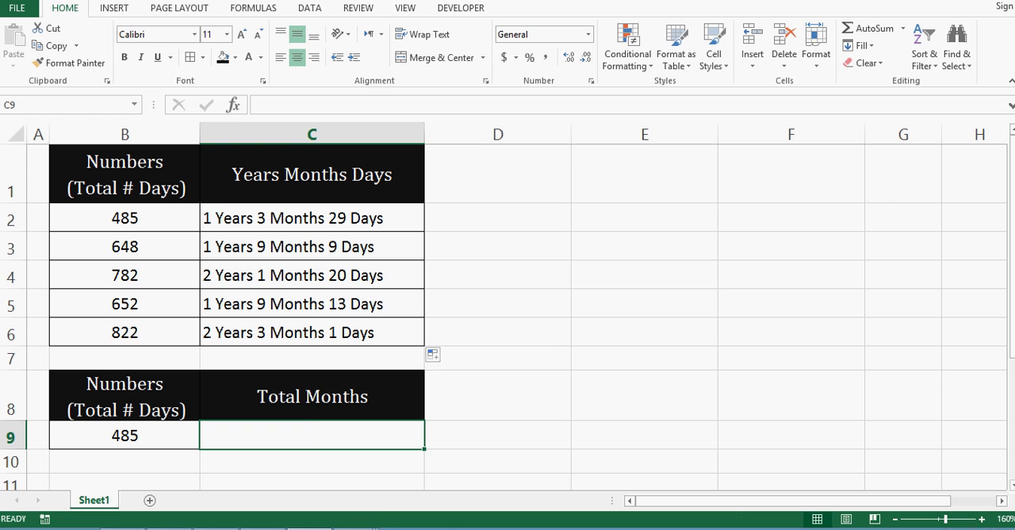
{"action": "type", "text": "=date"}
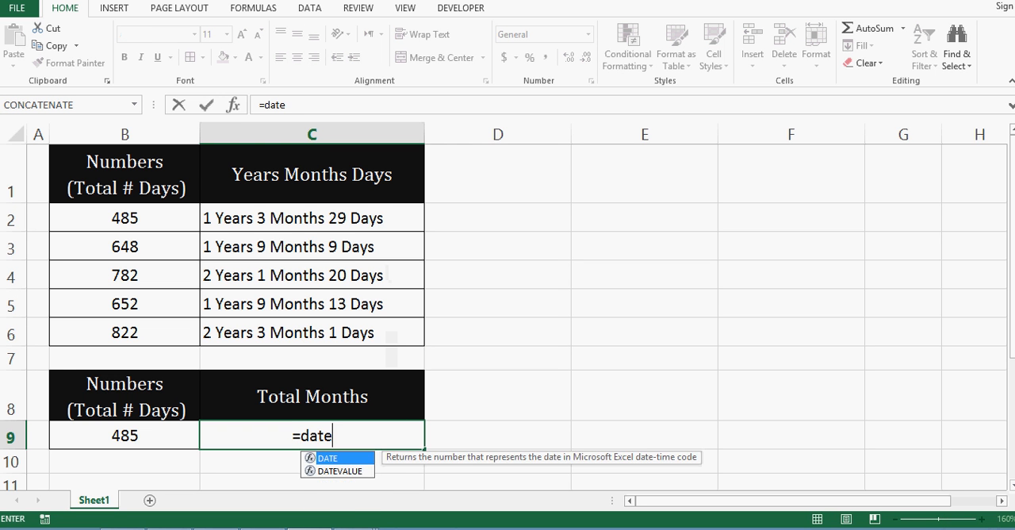
{"action": "type", "text": "dif("}
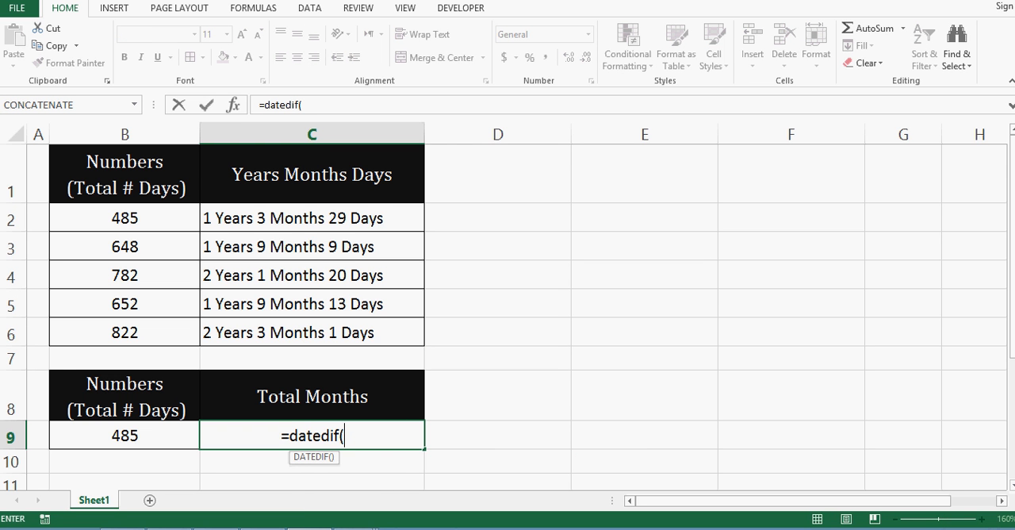
{"action": "type", "text": "0"}
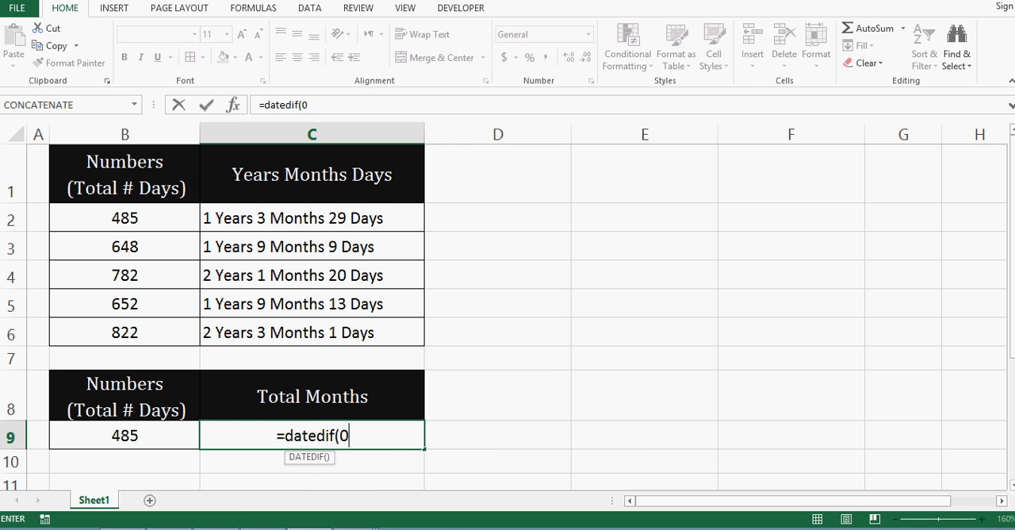
{"action": "type", "text": ","}
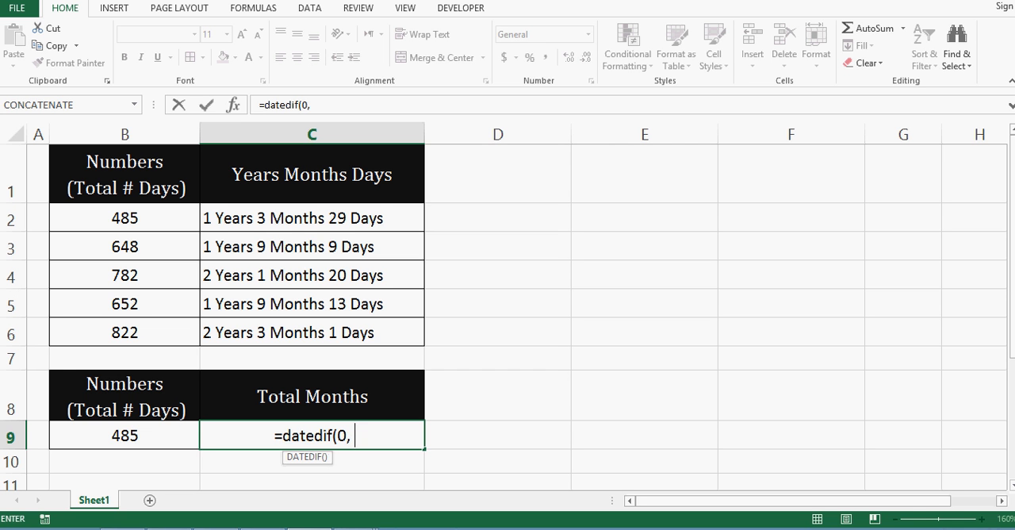
{"action": "left_click", "coordinate": [124, 435]}
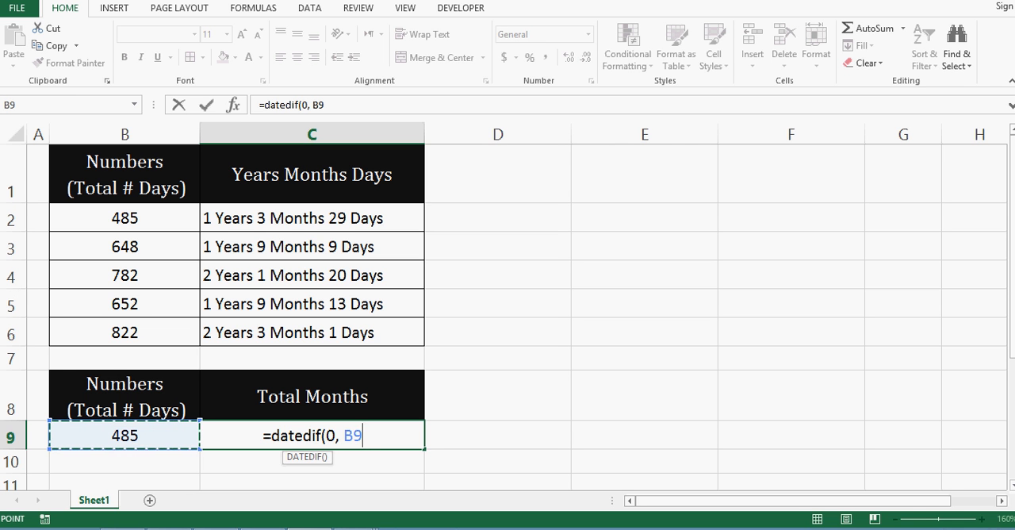
{"action": "type", "text": ", \""}
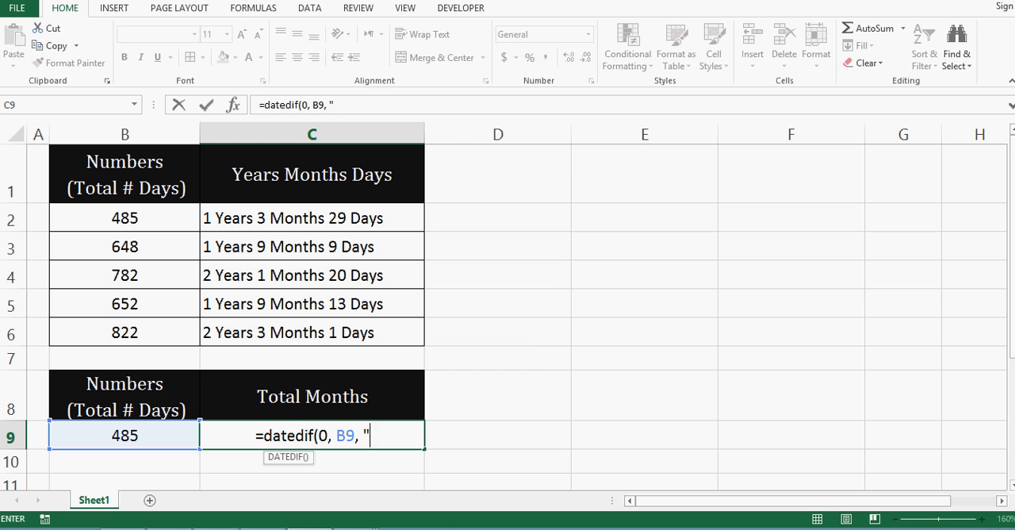
{"action": "type", "text": "M\""}
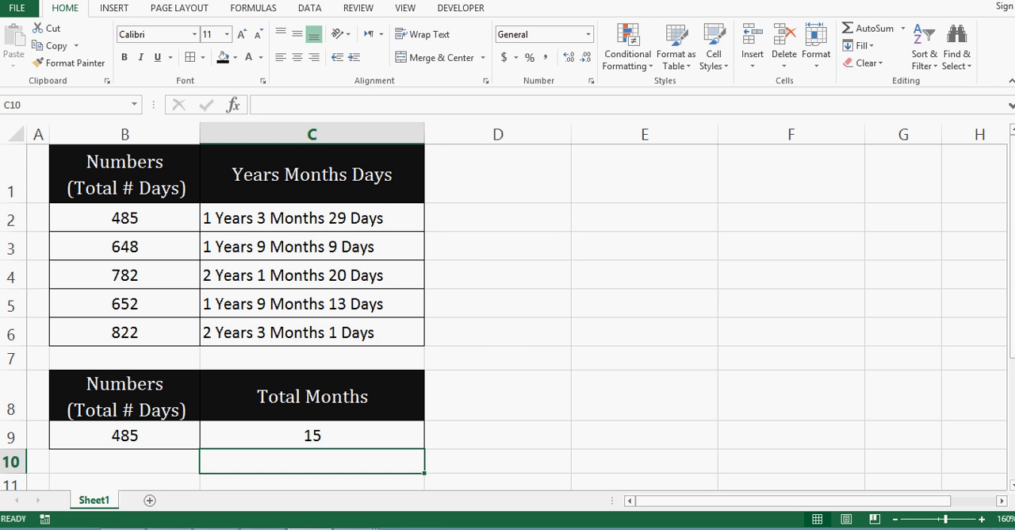
{"action": "left_click", "coordinate": [311, 434]}
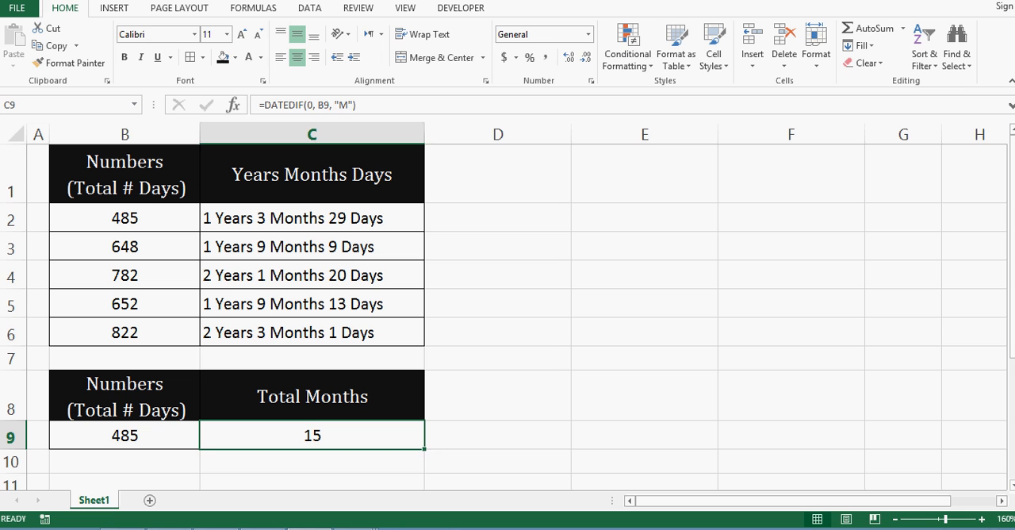
{"action": "left_click", "coordinate": [123, 434]}
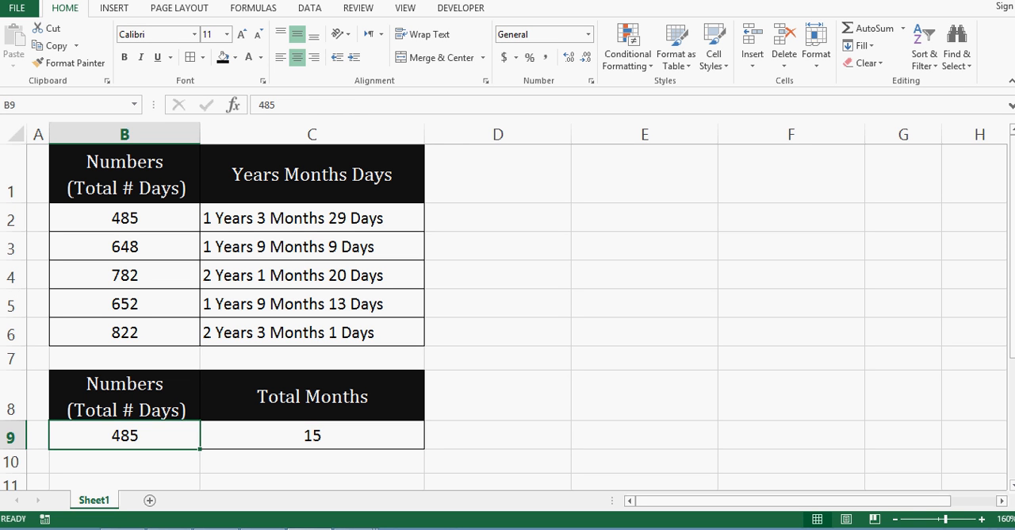
{"action": "left_click", "coordinate": [311, 434]}
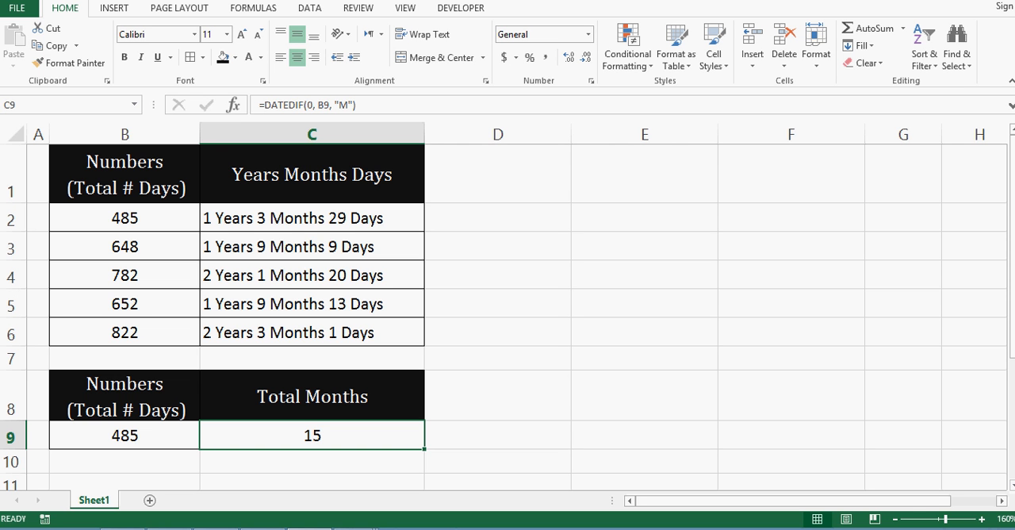
Change C9's unit from "M" to "YM" so it shows 3 leftover months.
{"action": "double_click", "coordinate": [311, 435]}
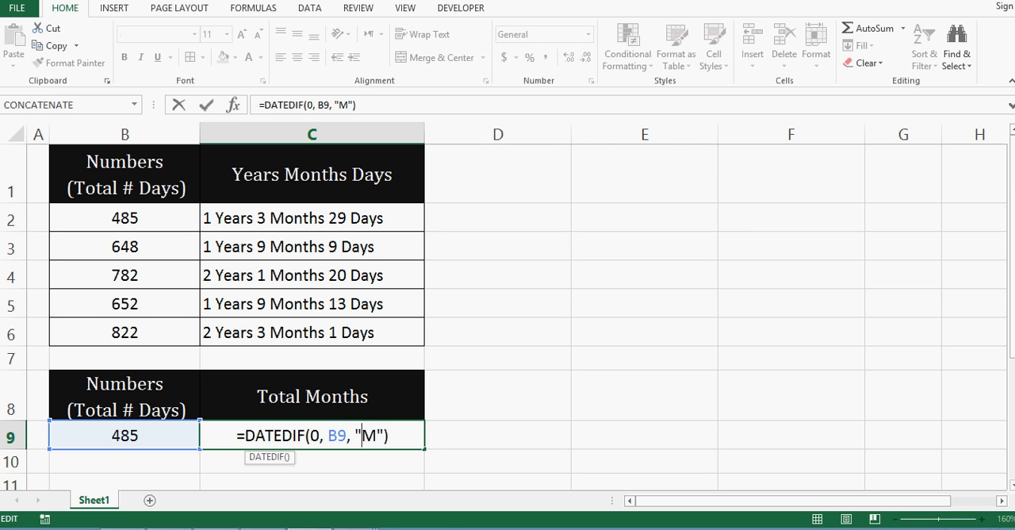
{"action": "type", "text": "Y"}
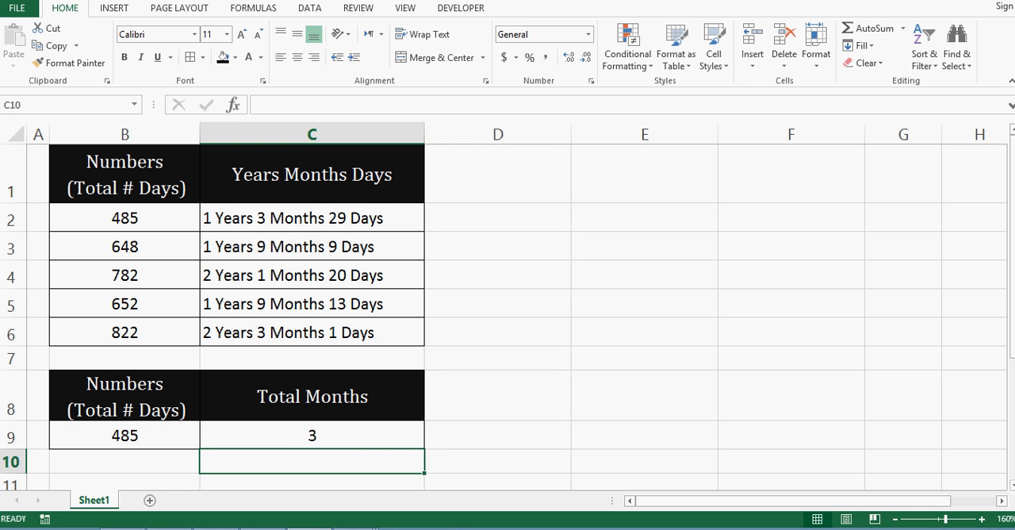
{"action": "left_click", "coordinate": [311, 435]}
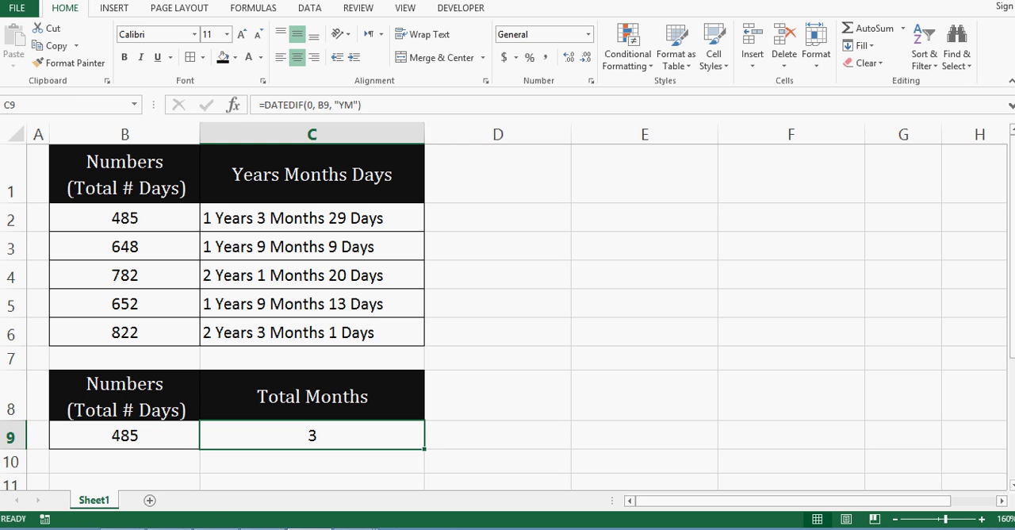
{"action": "left_click", "coordinate": [311, 217]}
{"action": "type", "text": "Total"}
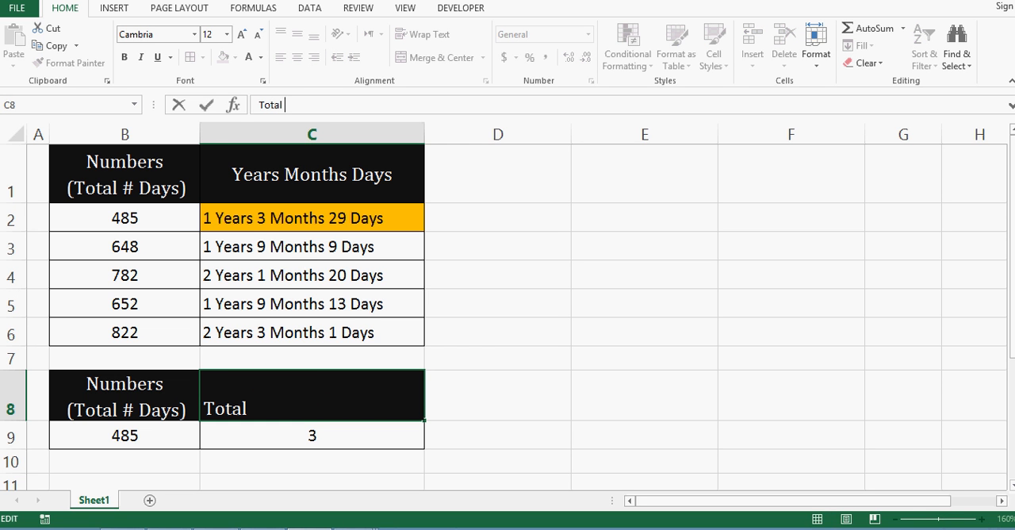
Retitle the heading Total Days and switch C9's unit to "MD" so it shows 29 leftover days.
{"action": "type", "text": "Days"}
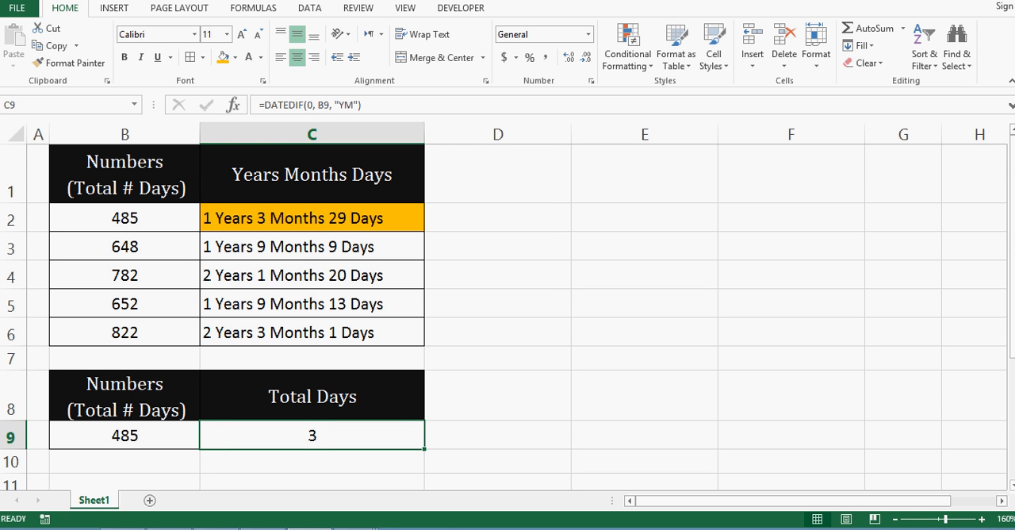
{"action": "double_click", "coordinate": [311, 434]}
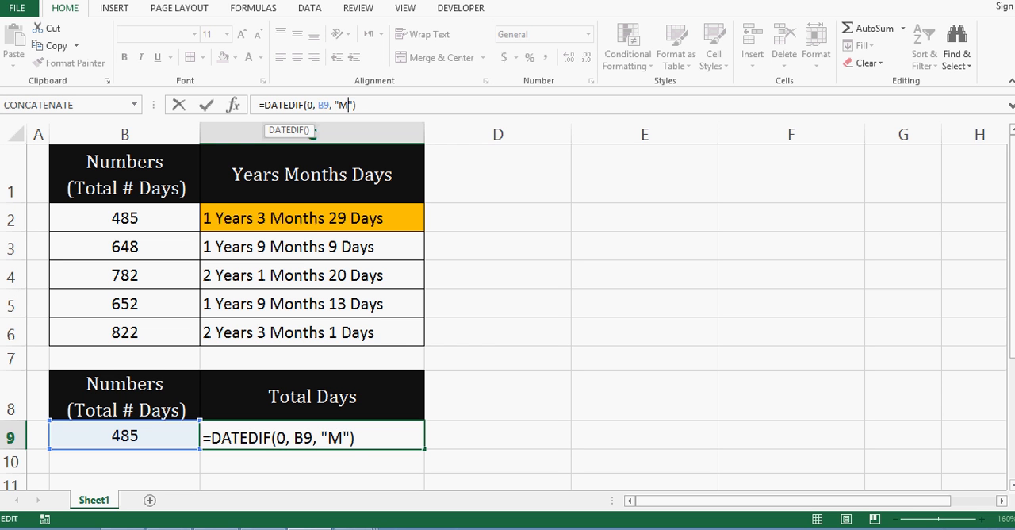
{"action": "type", "text": "D"}
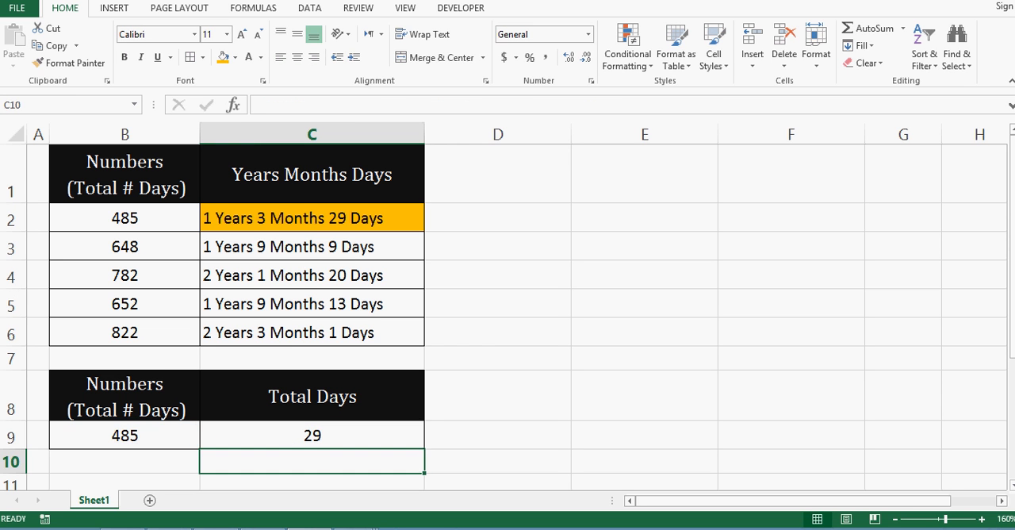
{"action": "left_click", "coordinate": [311, 246]}
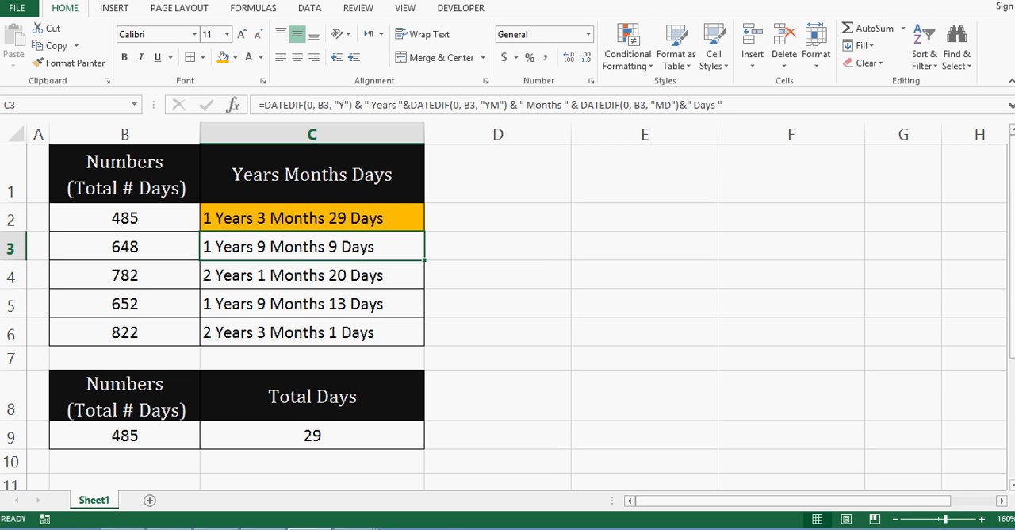